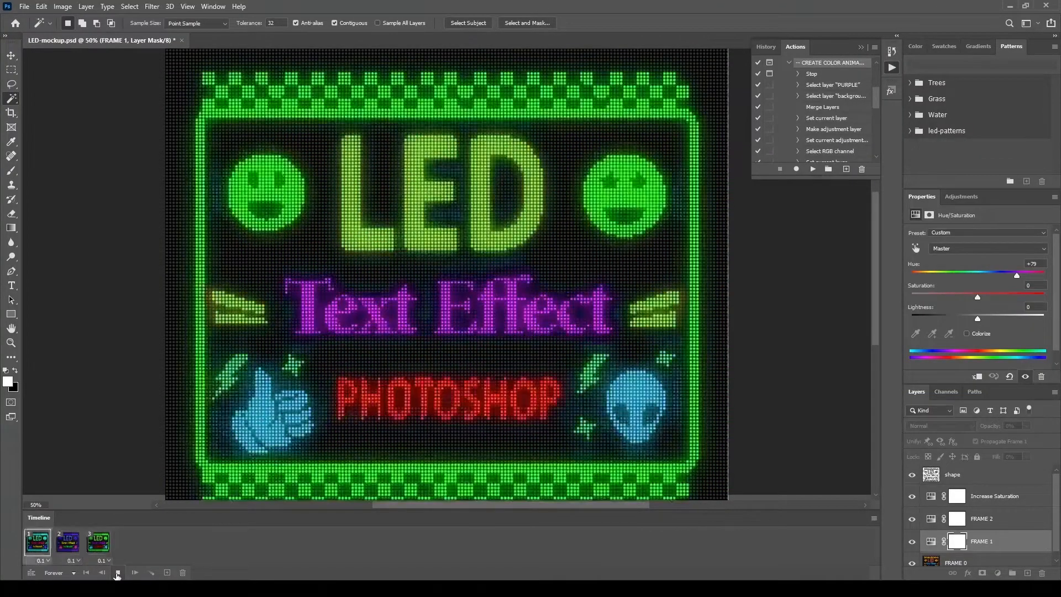
- Play the LED board's three-frame colour animation in the Timeline panel
click(133, 573)
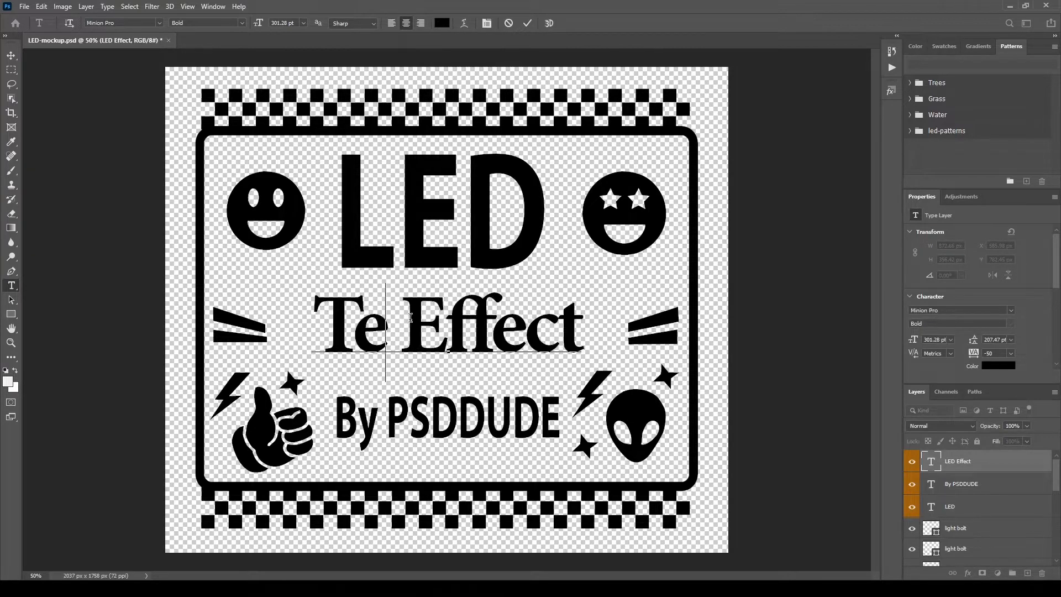
- Retype the middle line as 'Text Effect' and the bottom line as 'PHOTOSHOP'
text(xt)
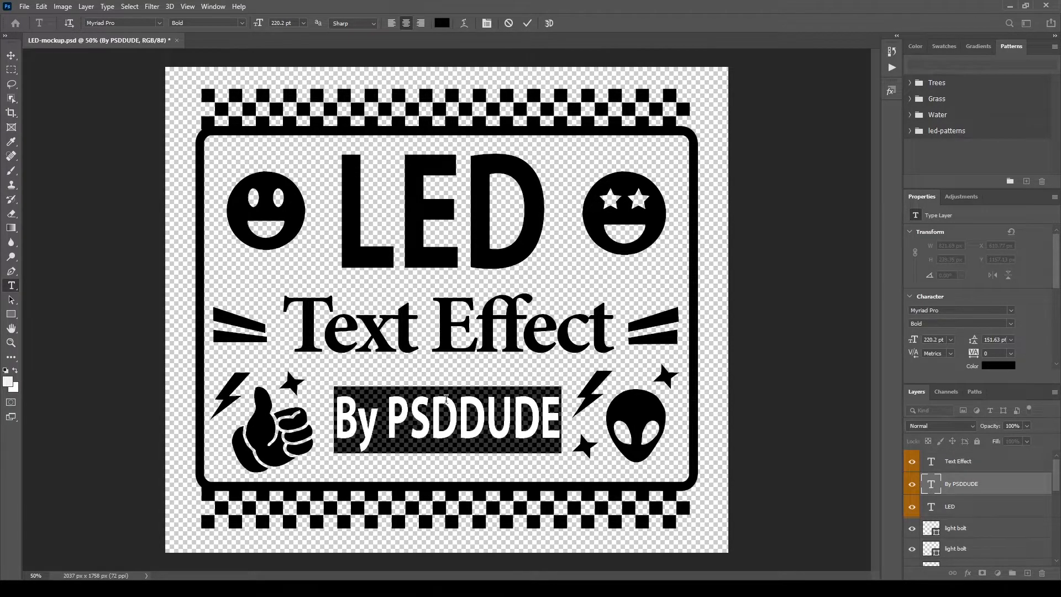
text(PHOTOSHOP)
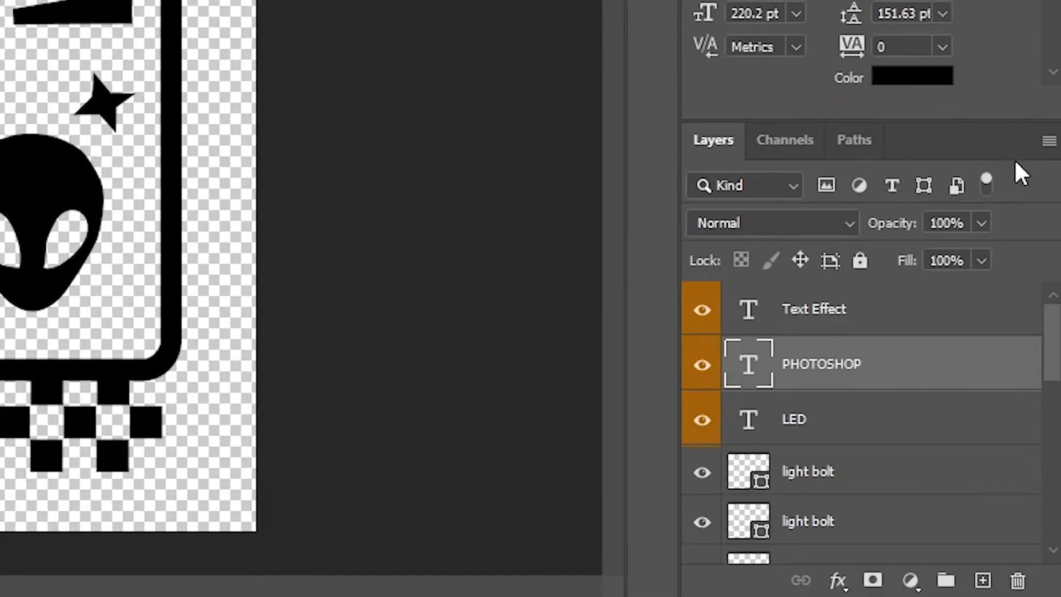
- Select all layers down to border top and set their label colour to No Color
scroll(down, 3)
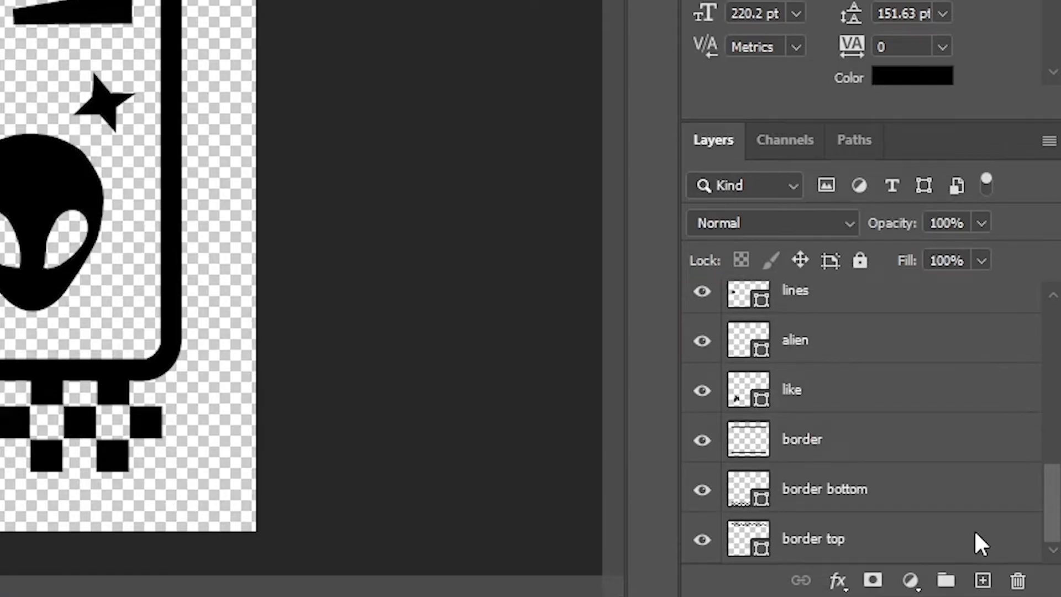
click(812, 538)
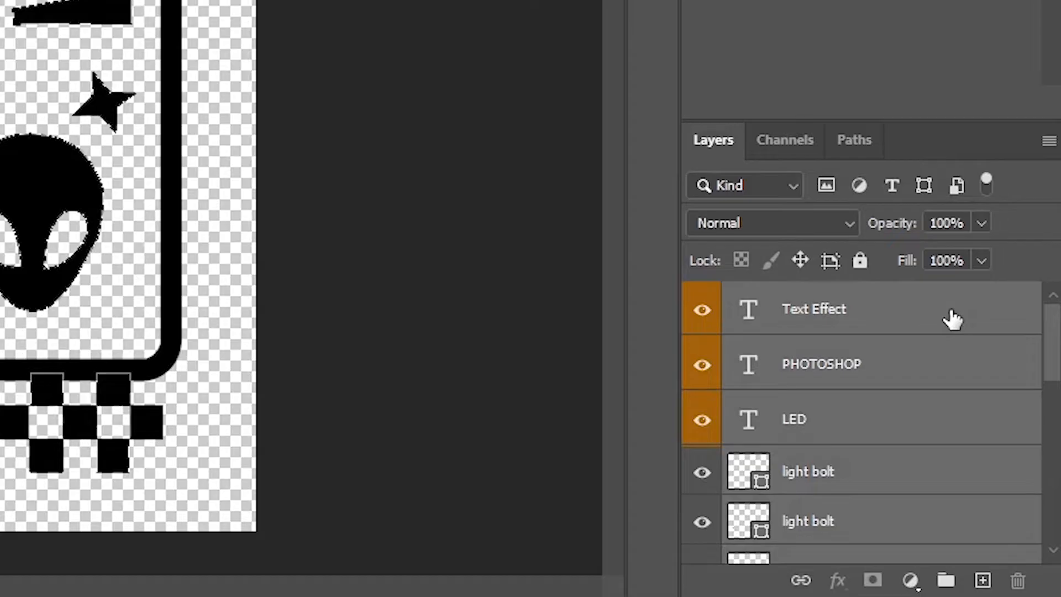
mouse_move(917, 481)
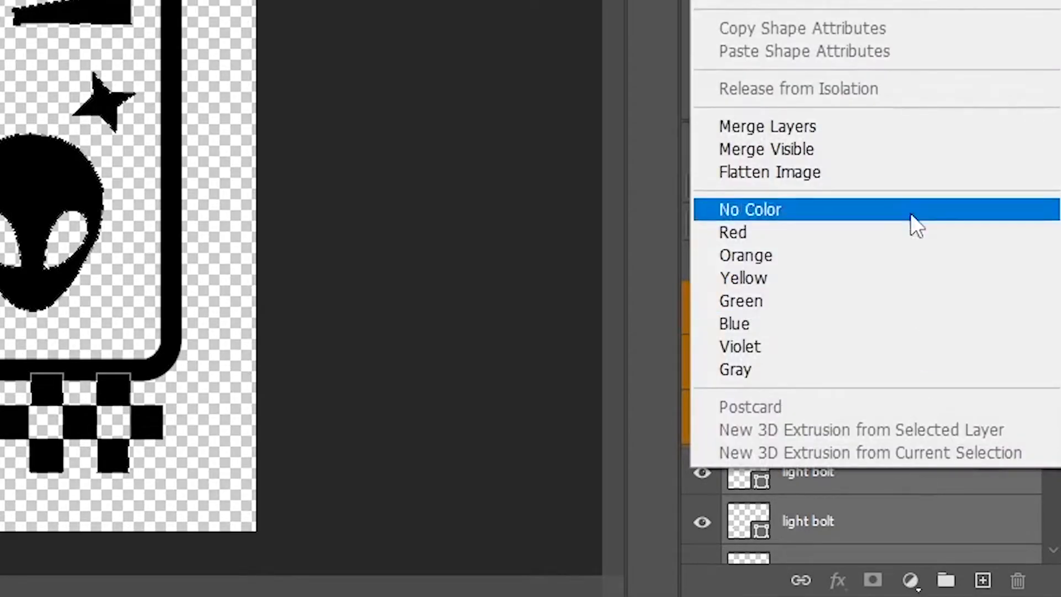
click(751, 209)
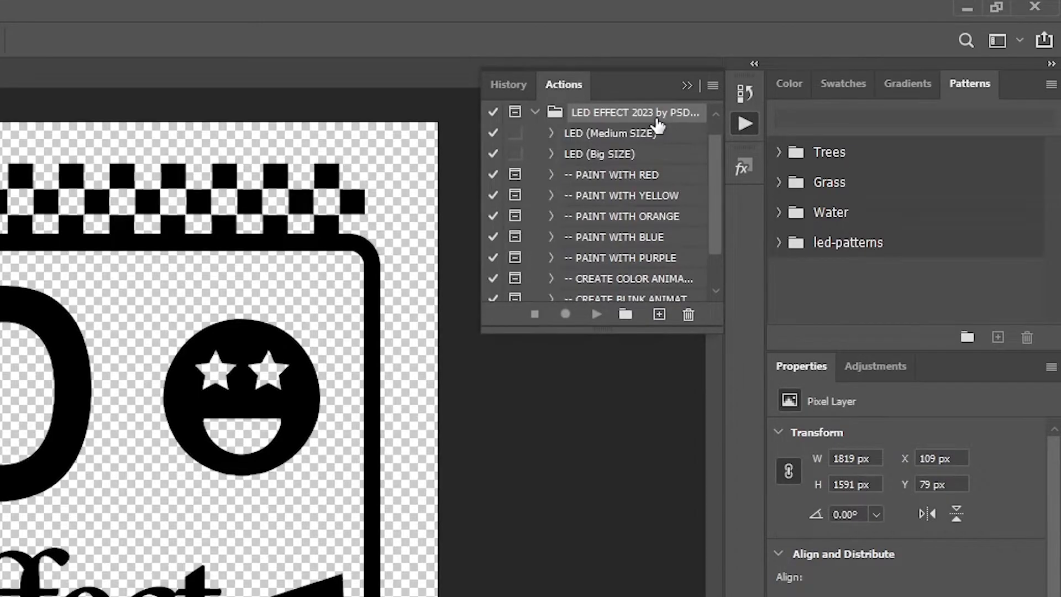
mouse_move(681, 145)
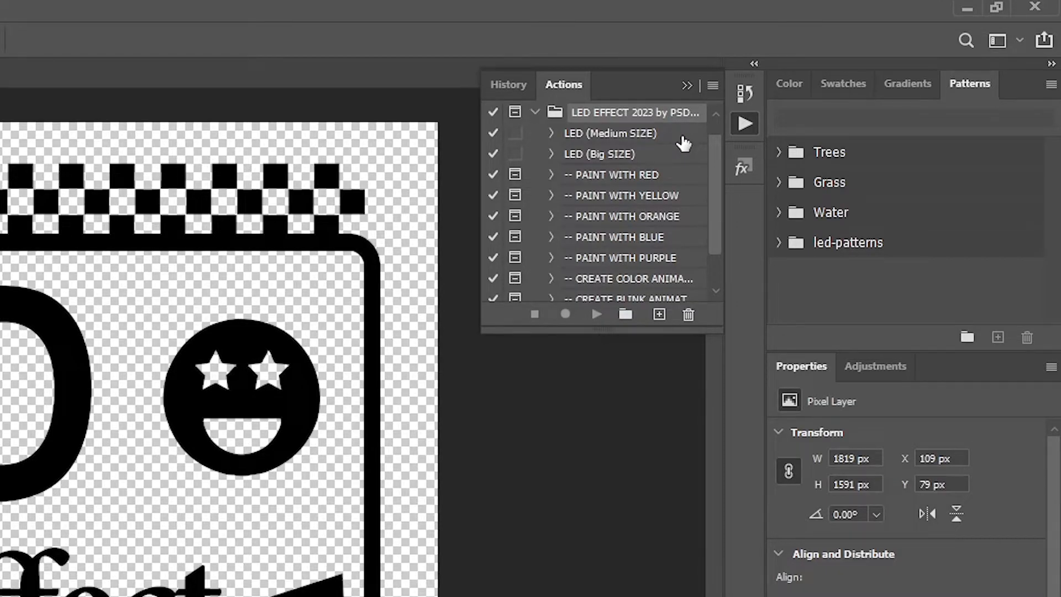
- Run the LED (Medium SIZE) action from the LED EFFECT 2023 set
click(609, 133)
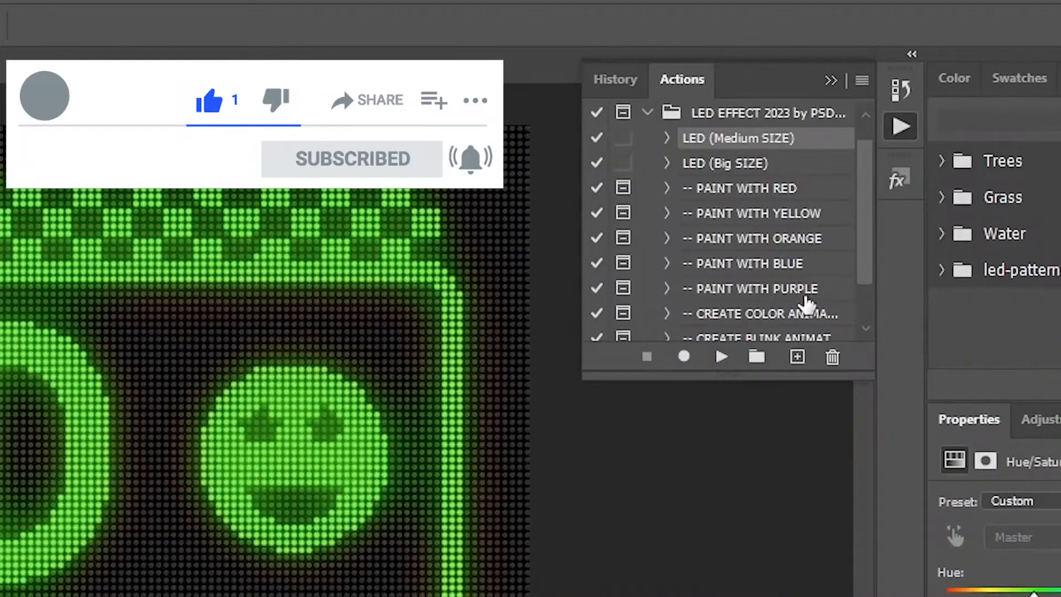
mouse_move(809, 237)
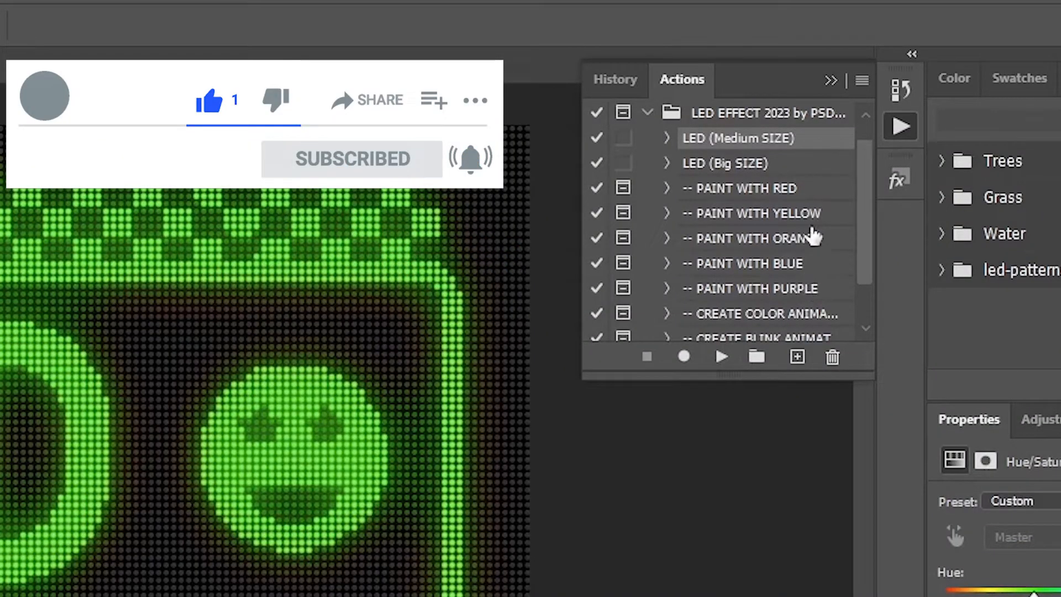
mouse_move(812, 298)
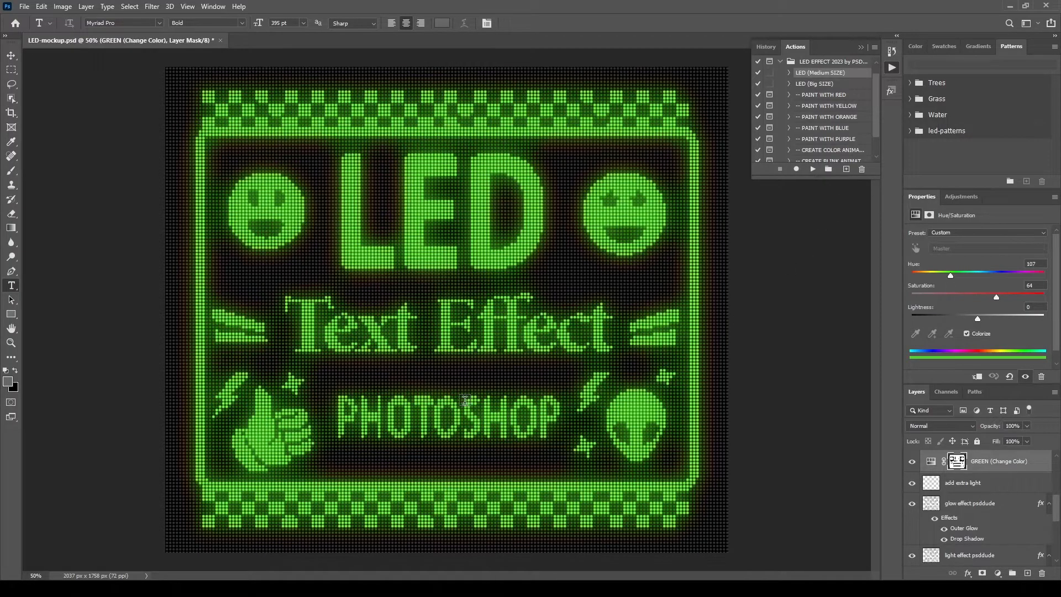
mouse_move(799, 286)
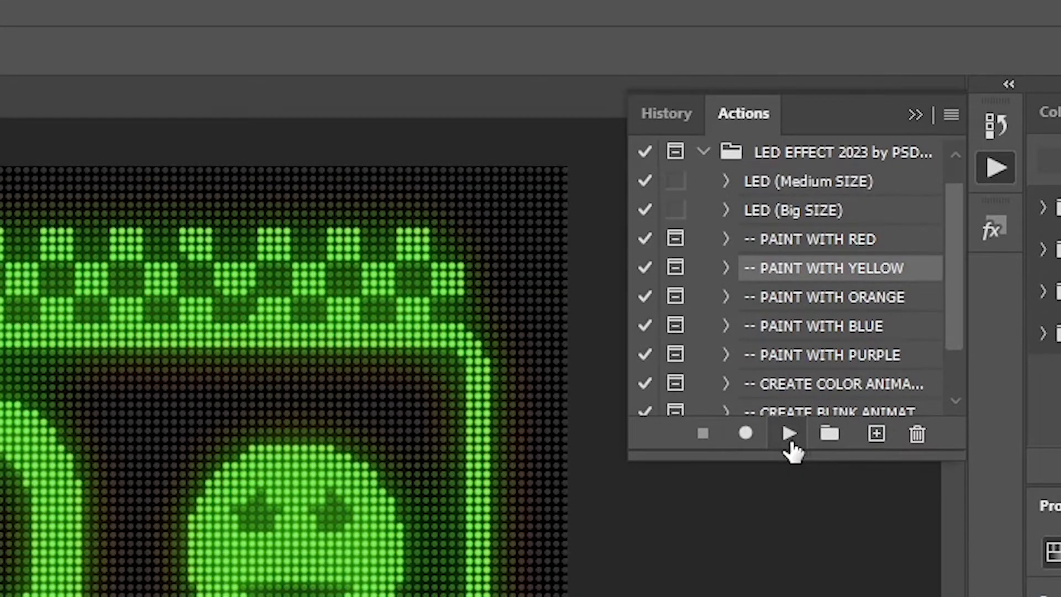
- Start PAINT WITH YELLOW, stop at its message, and activate the Magic Wand tool
click(788, 433)
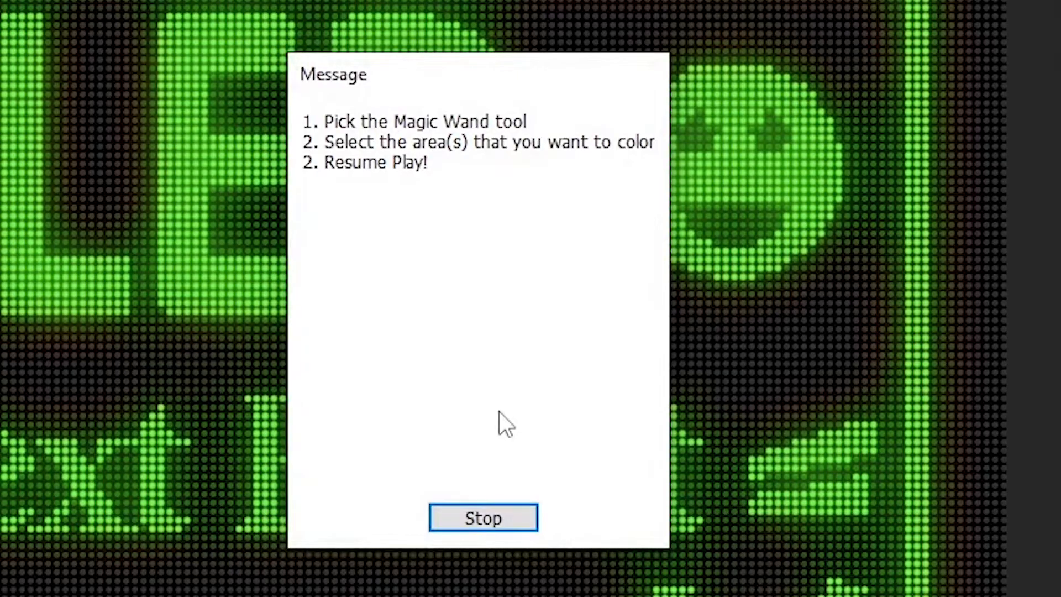
click(483, 518)
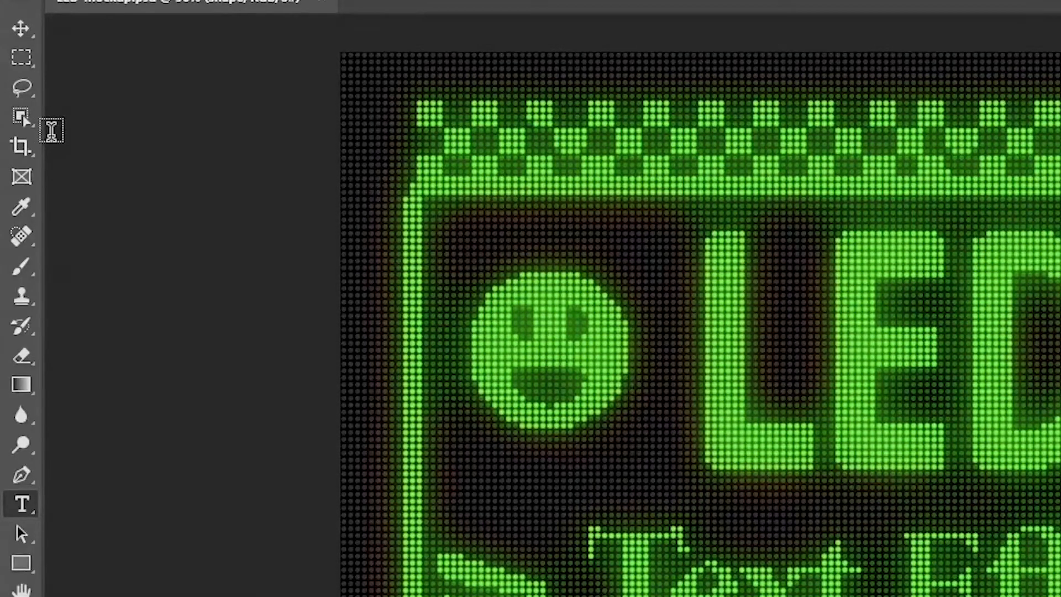
mouse_move(21, 117)
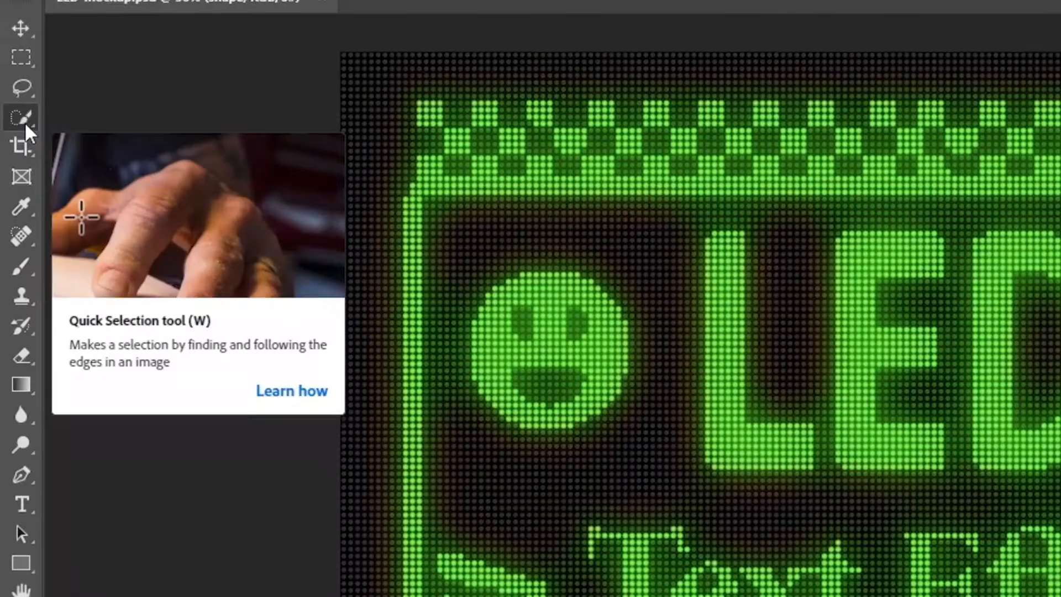
click(21, 117)
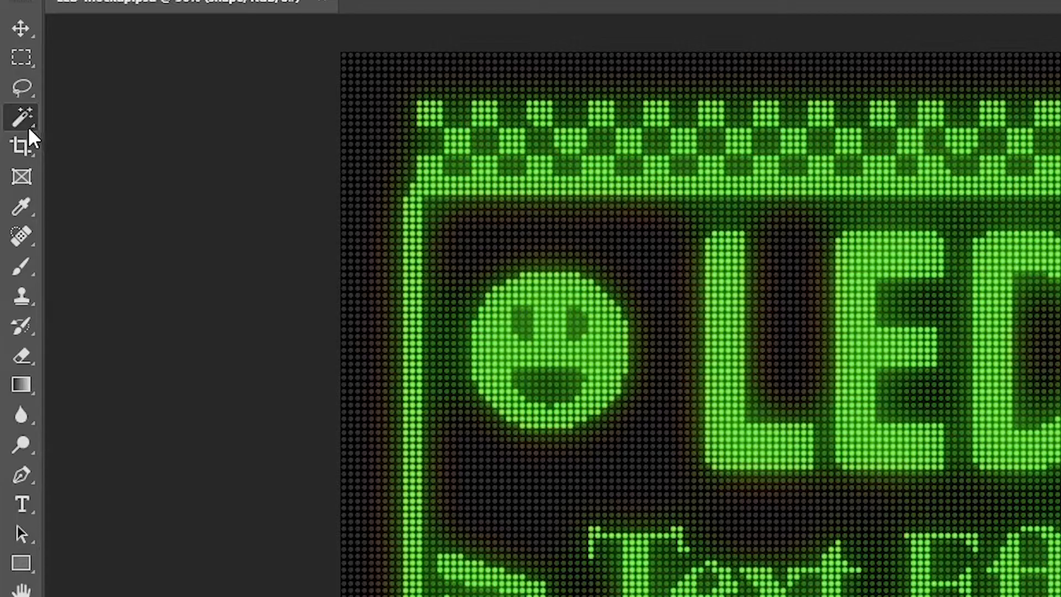
mouse_move(21, 117)
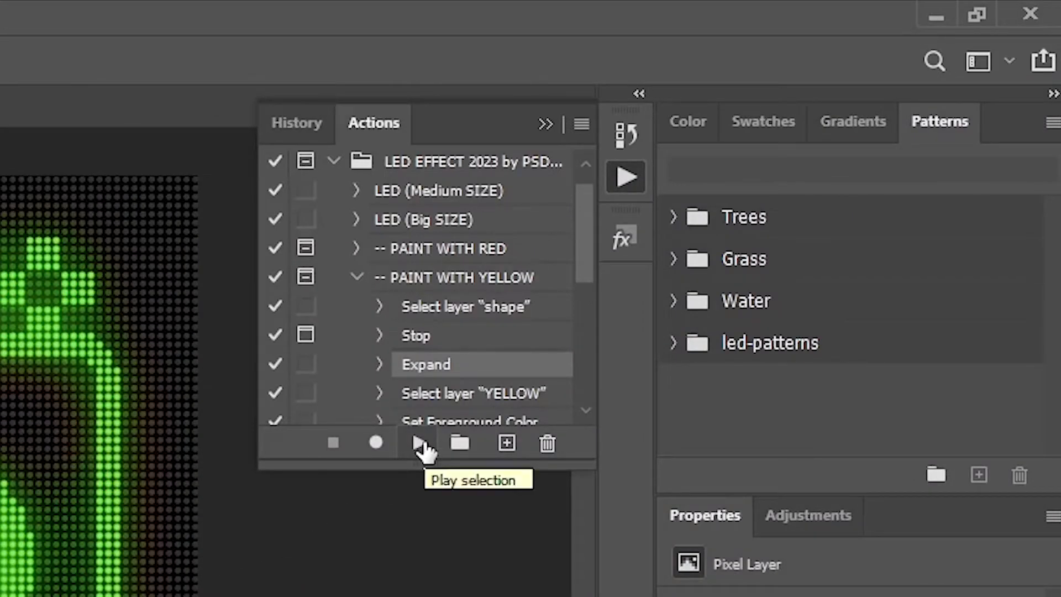
- Resume PAINT WITH YELLOW from the Expand step to colour the selected areas
click(418, 443)
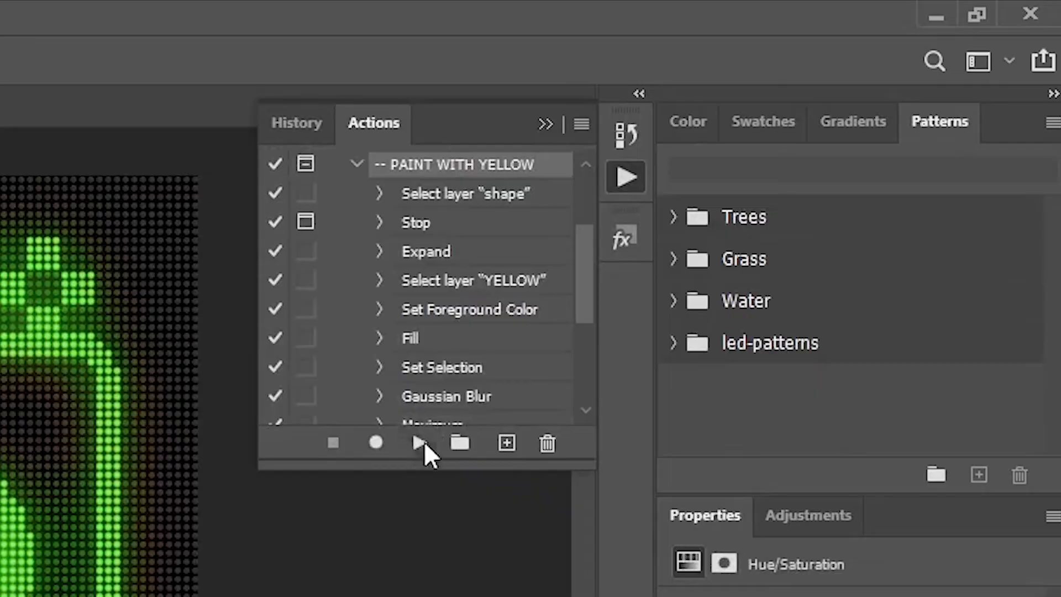
click(418, 443)
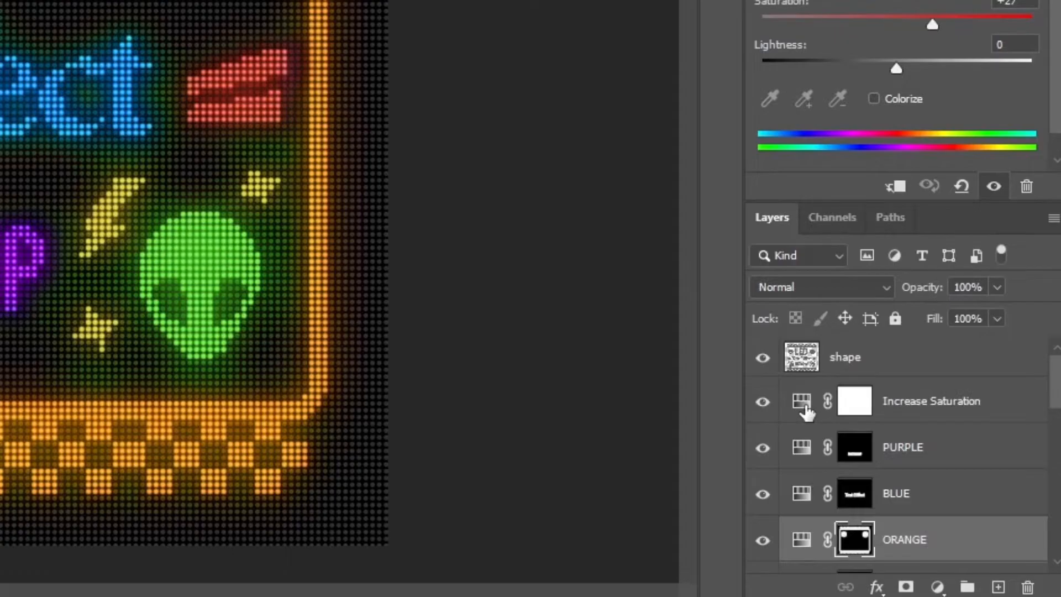
- Adjust the Increase Saturation layer's Hue and Saturation until the board turns mostly teal
click(931, 401)
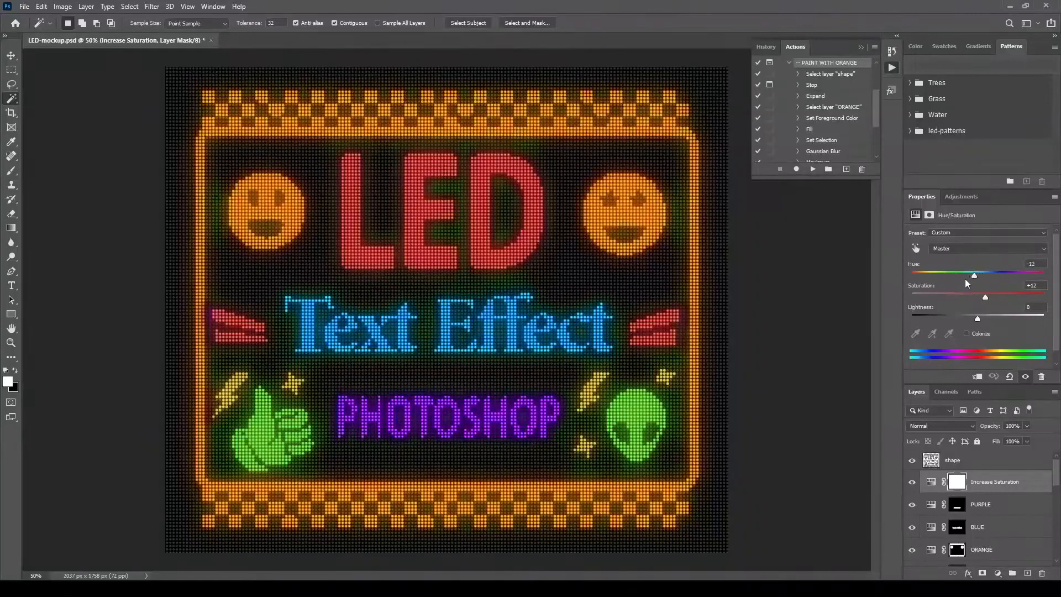
drag(973, 275, 935, 275)
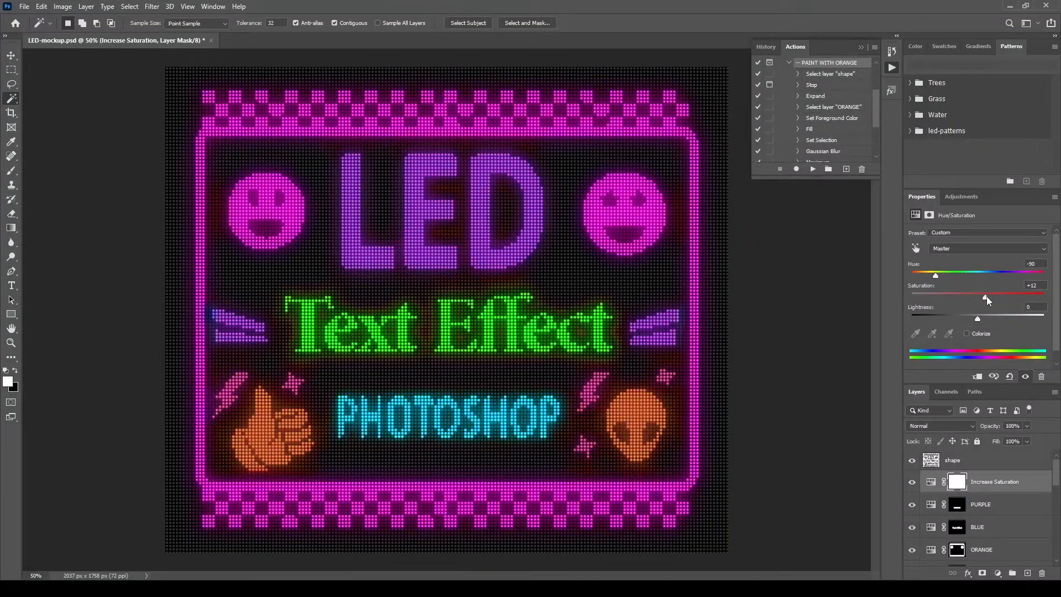
drag(987, 299, 1016, 299)
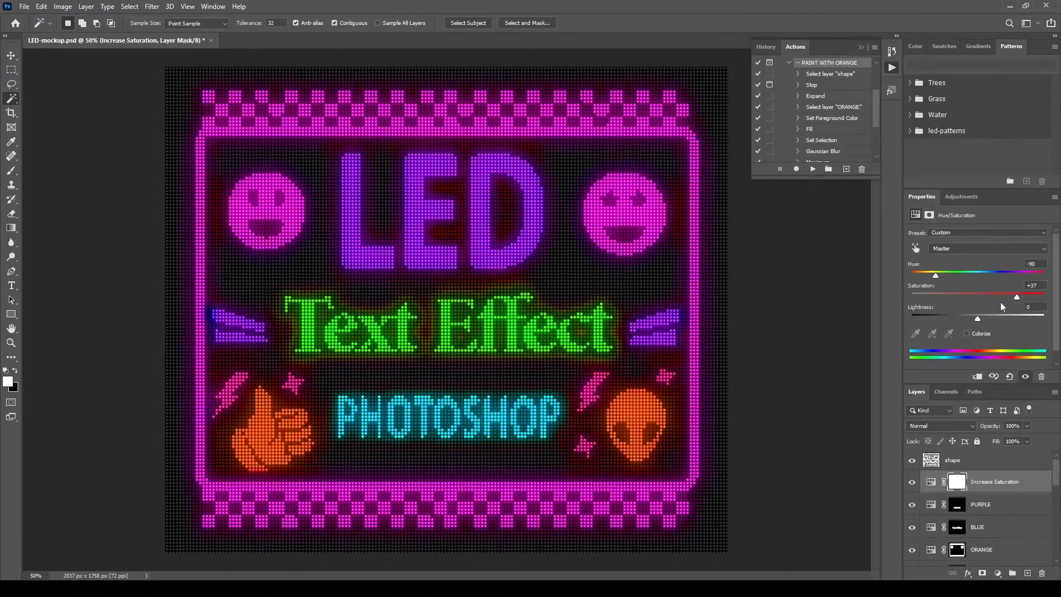
drag(935, 275, 913, 275)
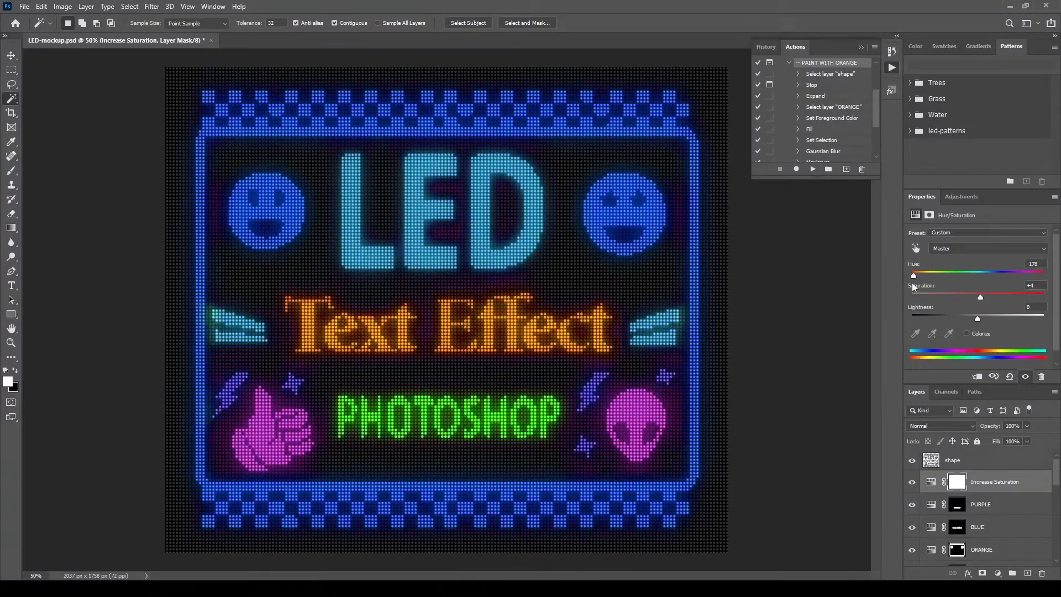
drag(913, 272, 1027, 272)
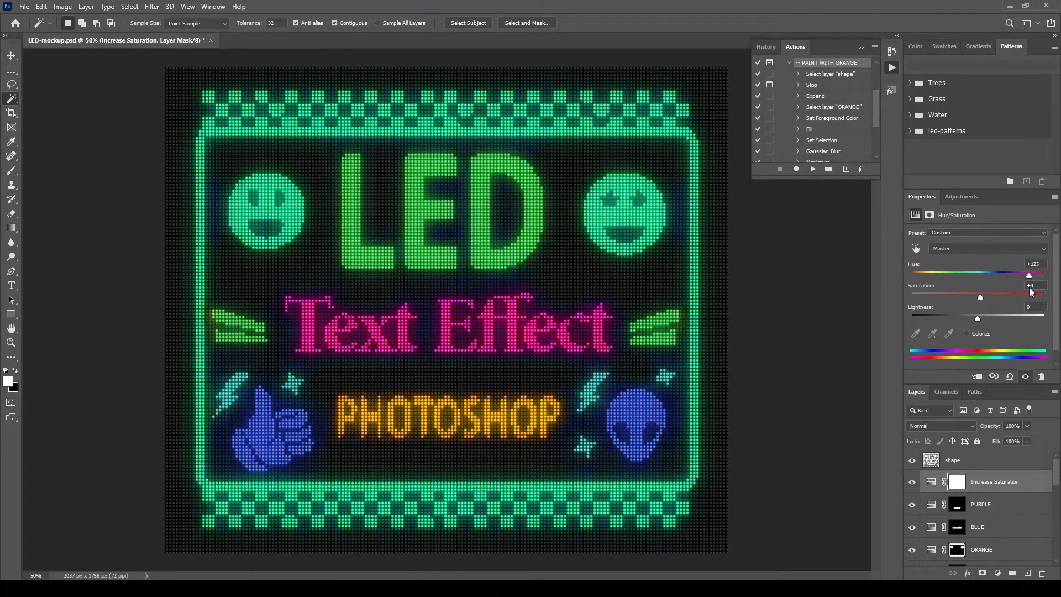
drag(1026, 275, 1033, 274)
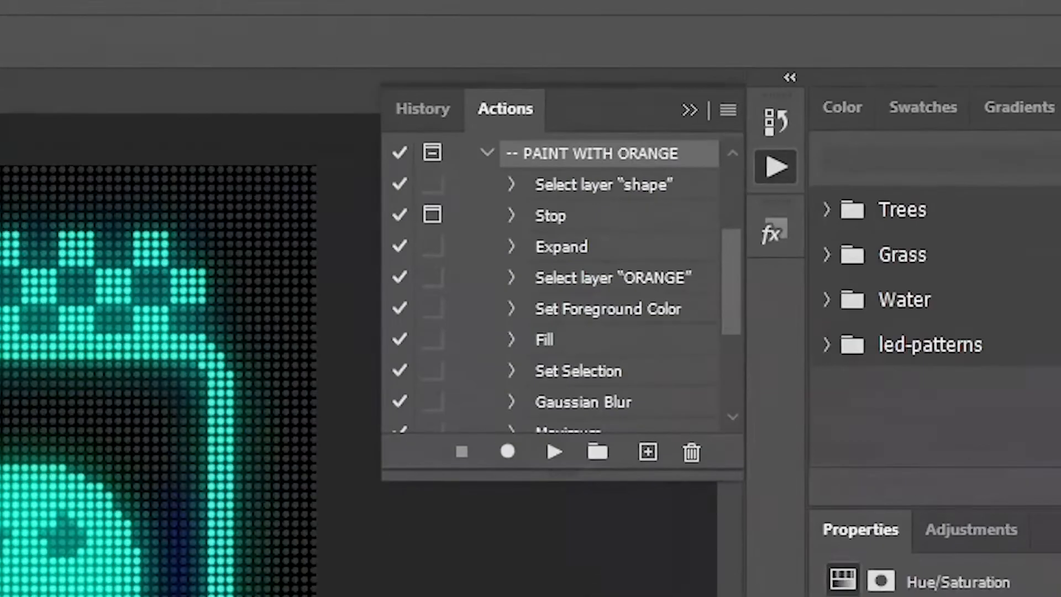
- Collapse the orange painting action and select the CREATE COLOR ANIMATION action
click(485, 153)
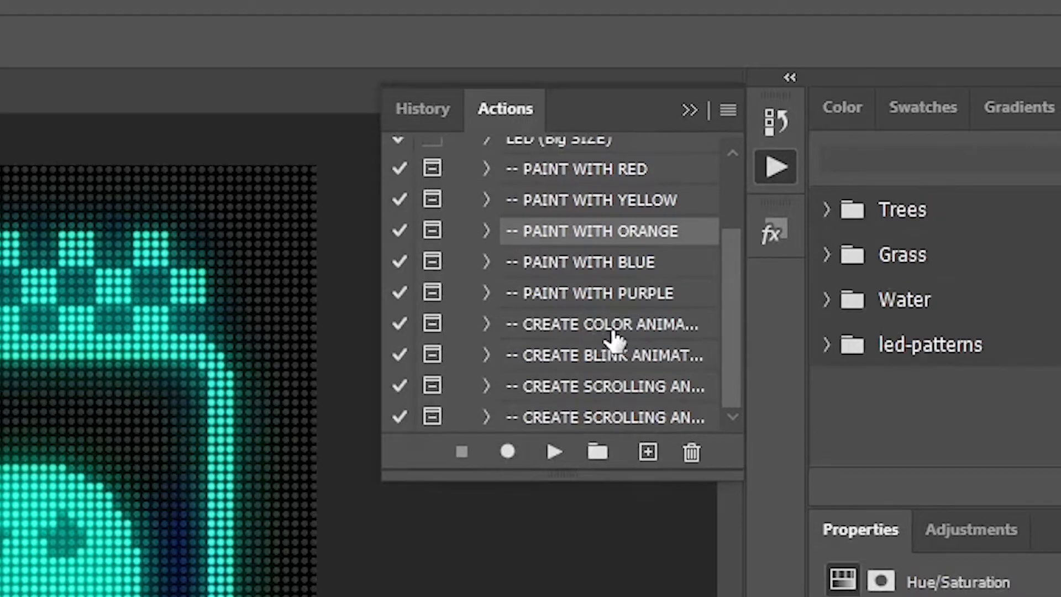
mouse_move(616, 386)
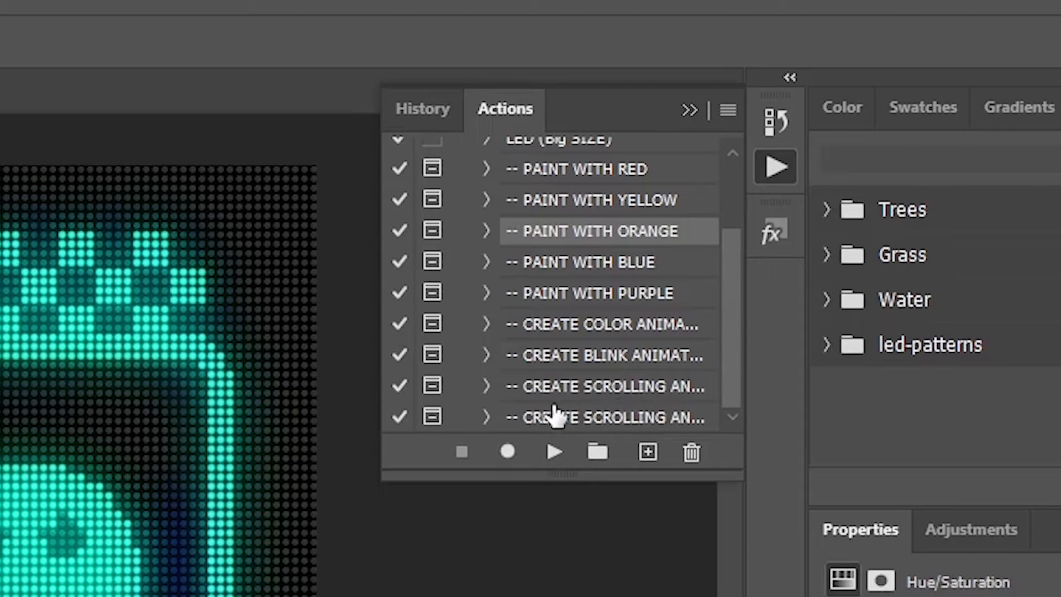
mouse_move(549, 418)
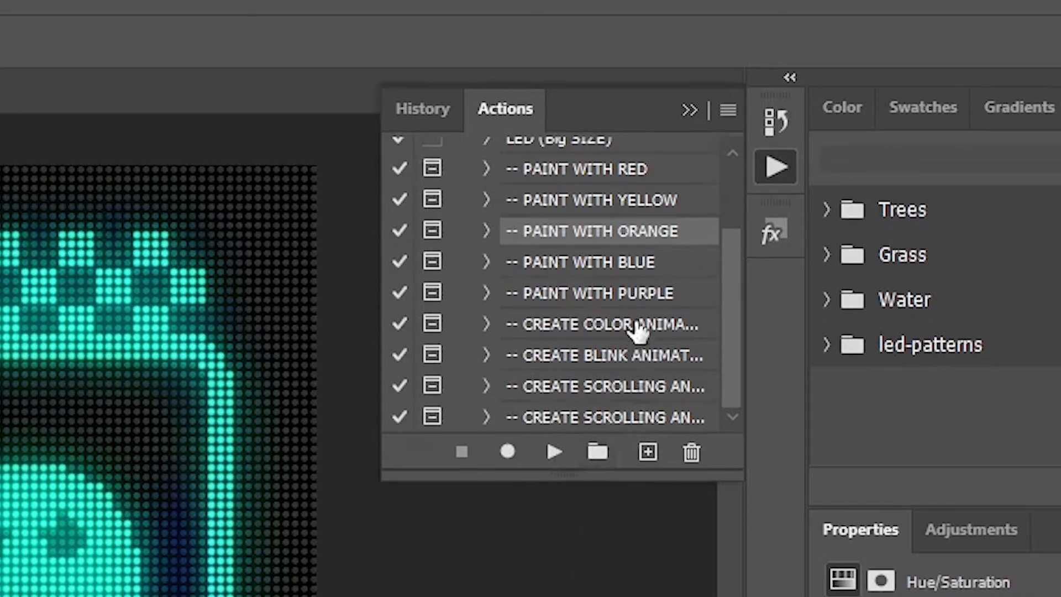
click(605, 323)
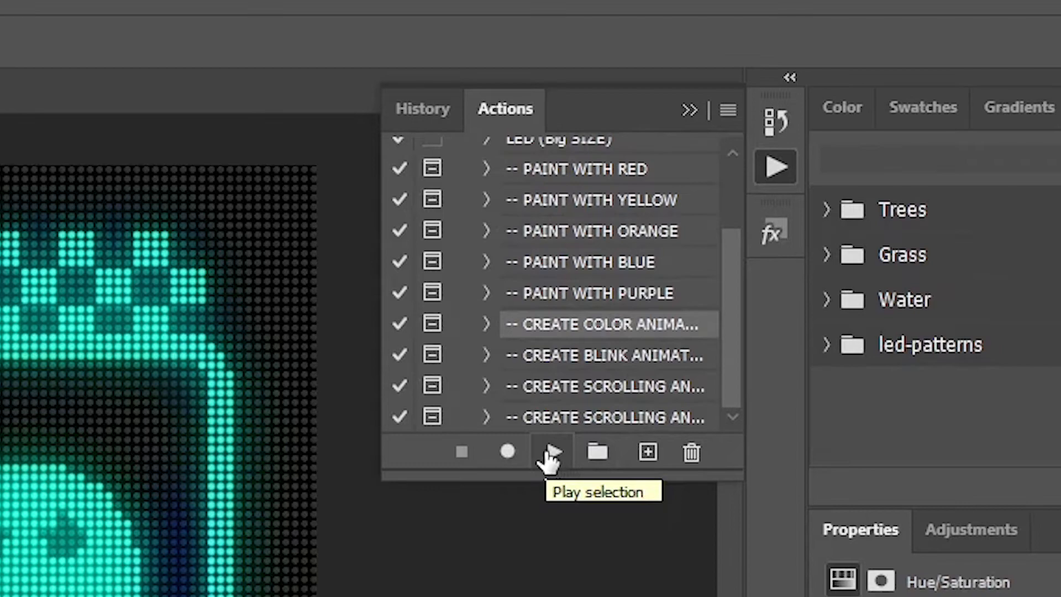
- Run CREATE COLOR ANIMATION, dismiss its message, and set the timeline to frame animation
click(552, 452)
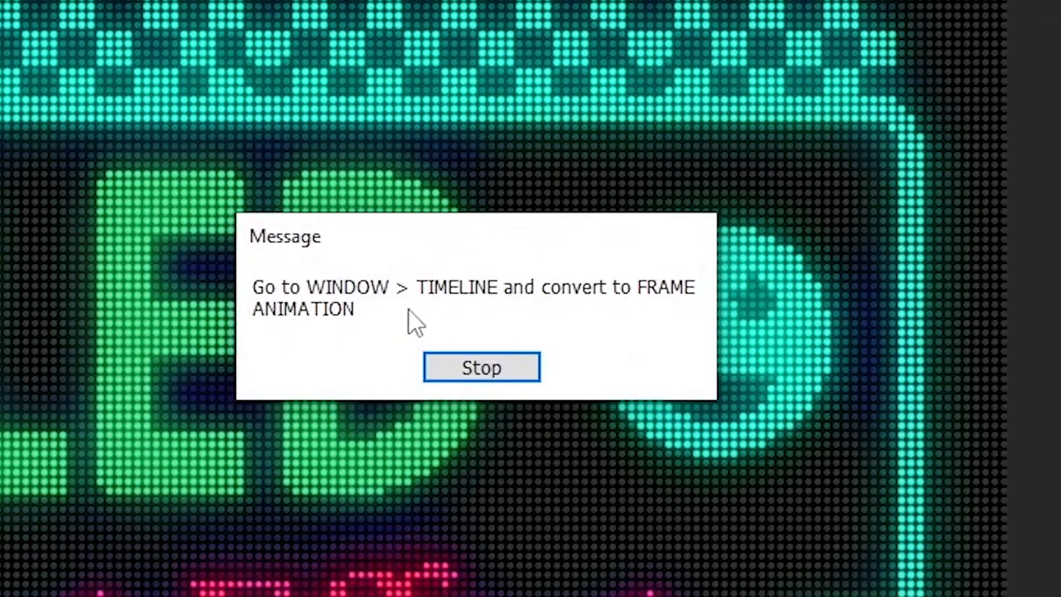
mouse_move(511, 319)
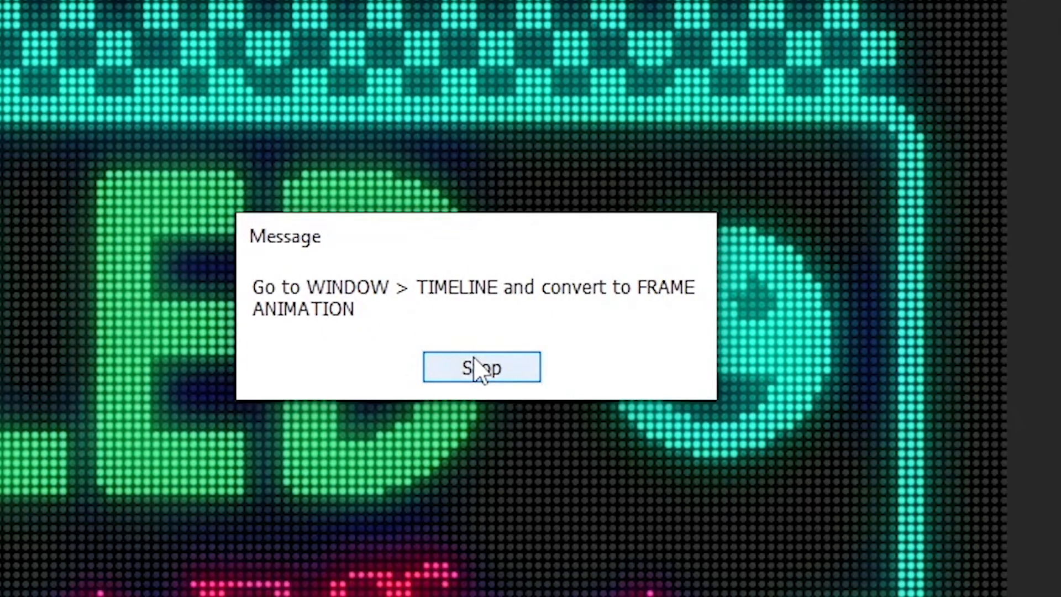
click(481, 367)
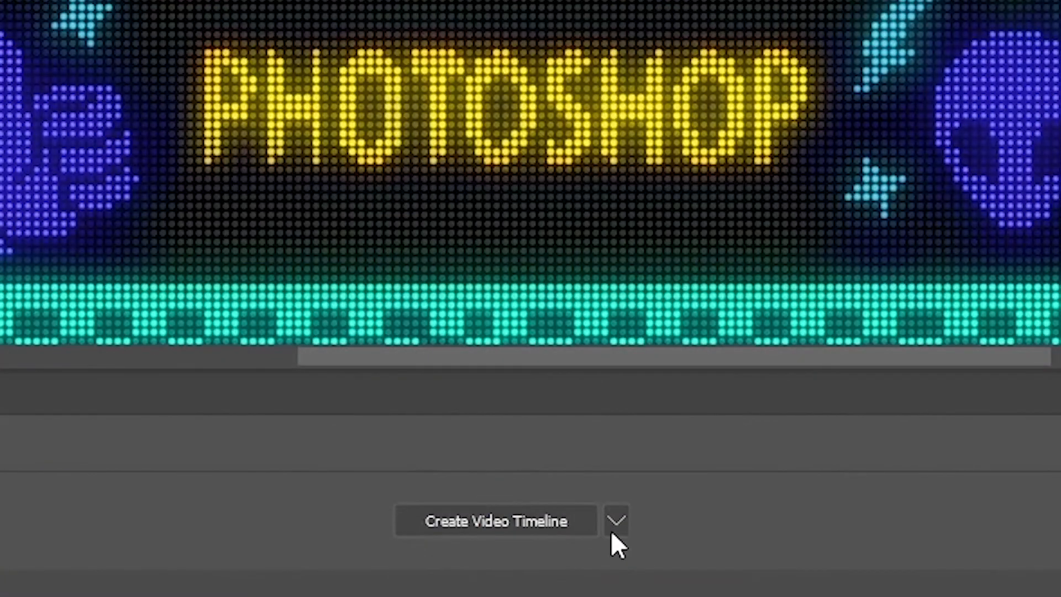
click(616, 521)
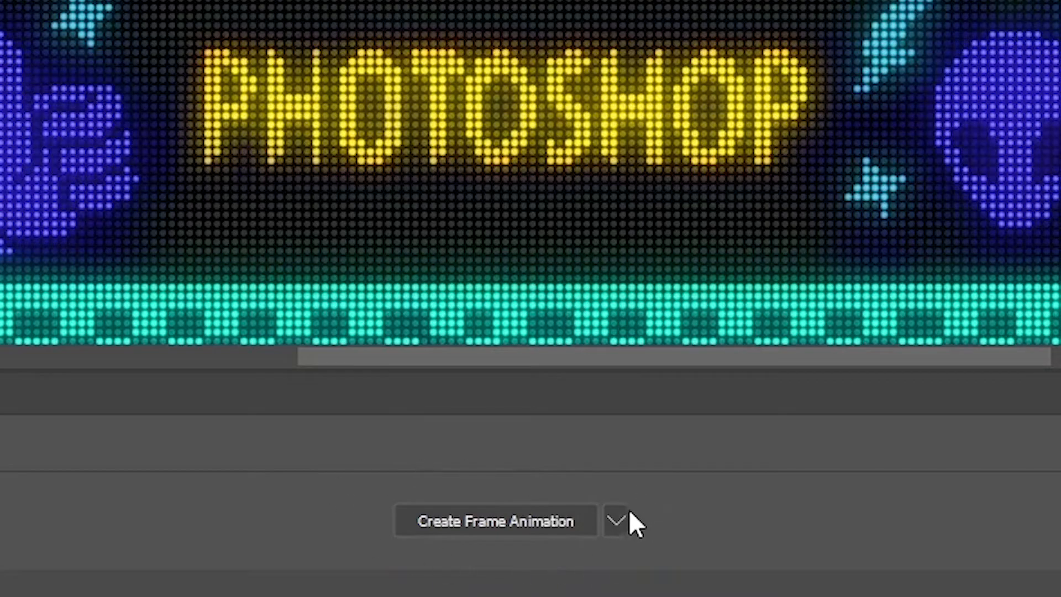
click(615, 522)
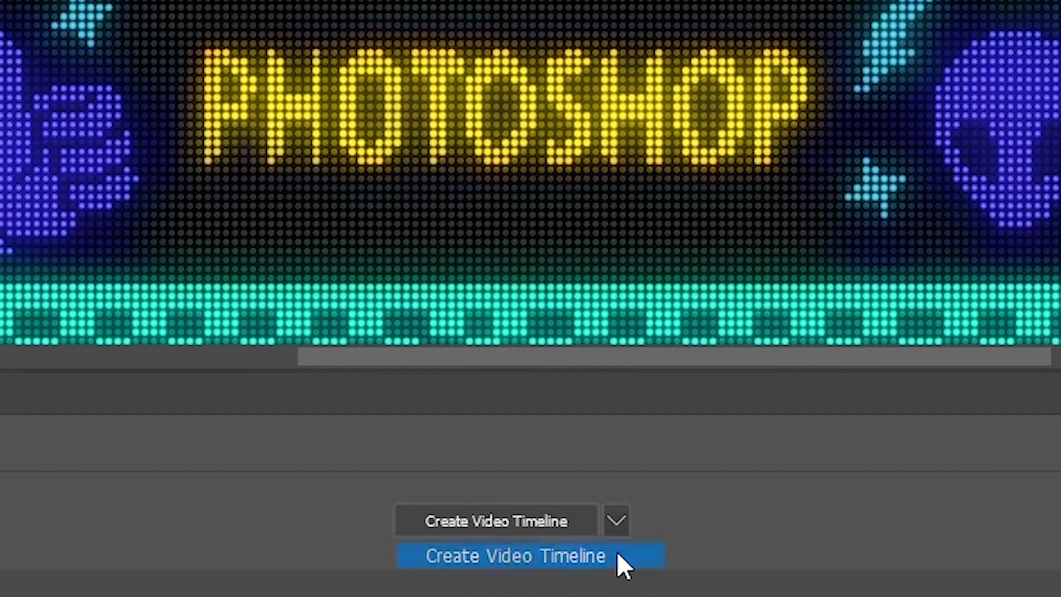
click(530, 555)
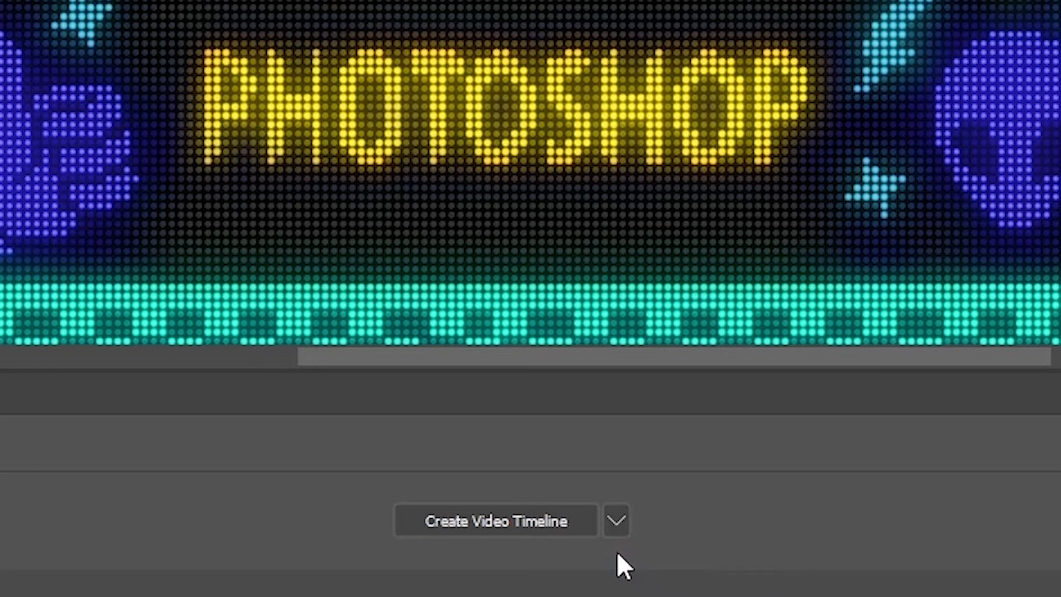
click(615, 521)
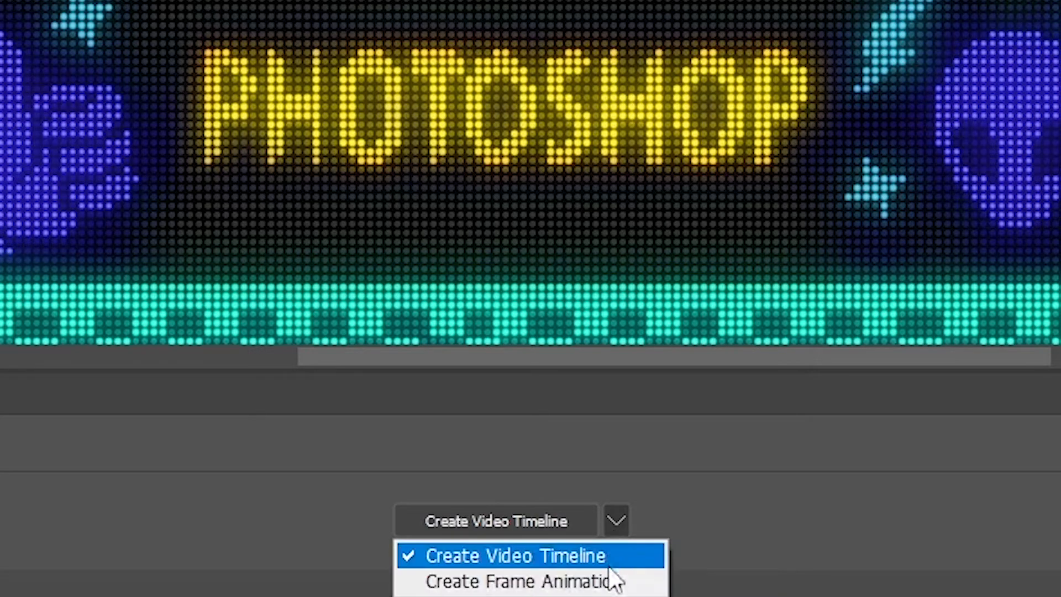
click(518, 581)
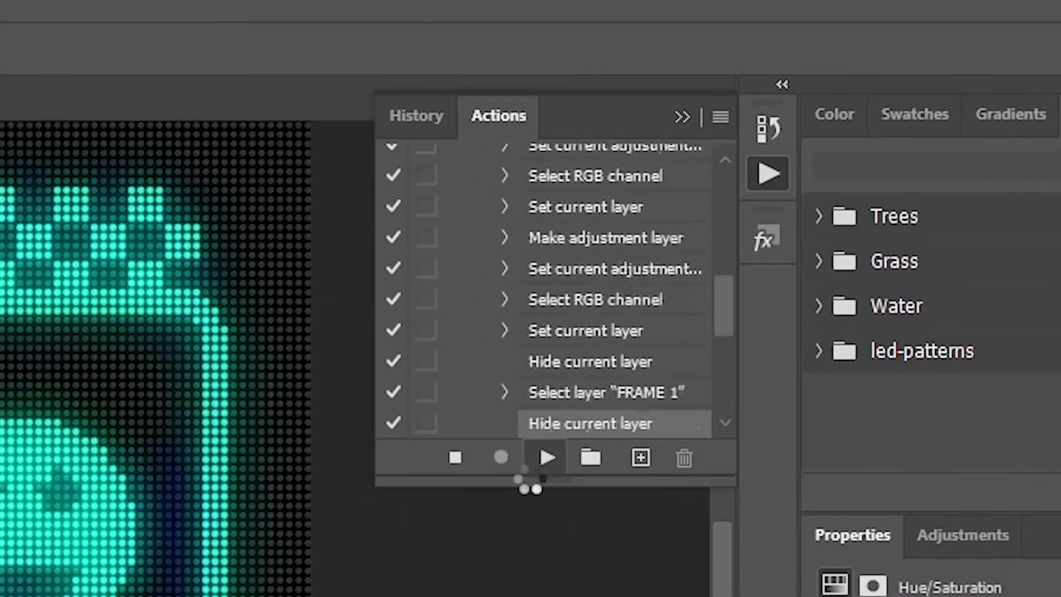
- Resume CREATE COLOR ANIMATION to build FRAME 0–2 and close the completion message
click(545, 458)
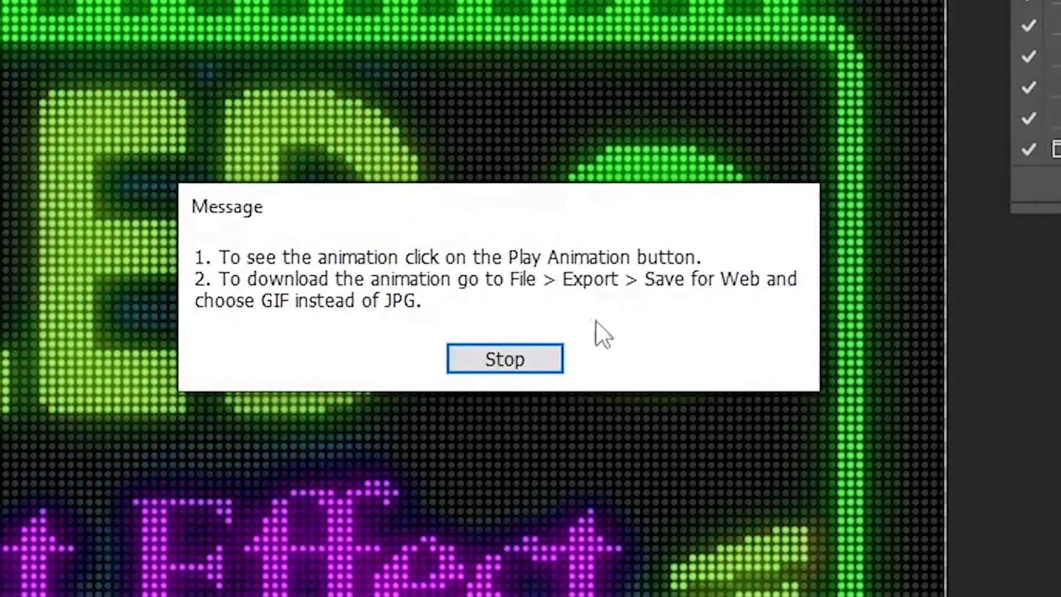
mouse_move(410, 281)
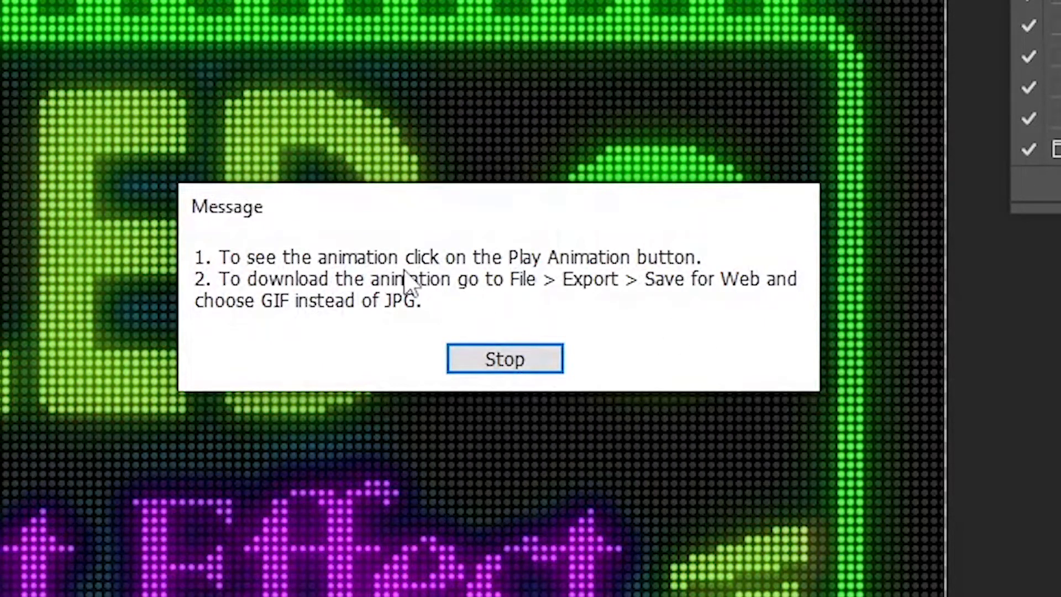
mouse_move(595, 299)
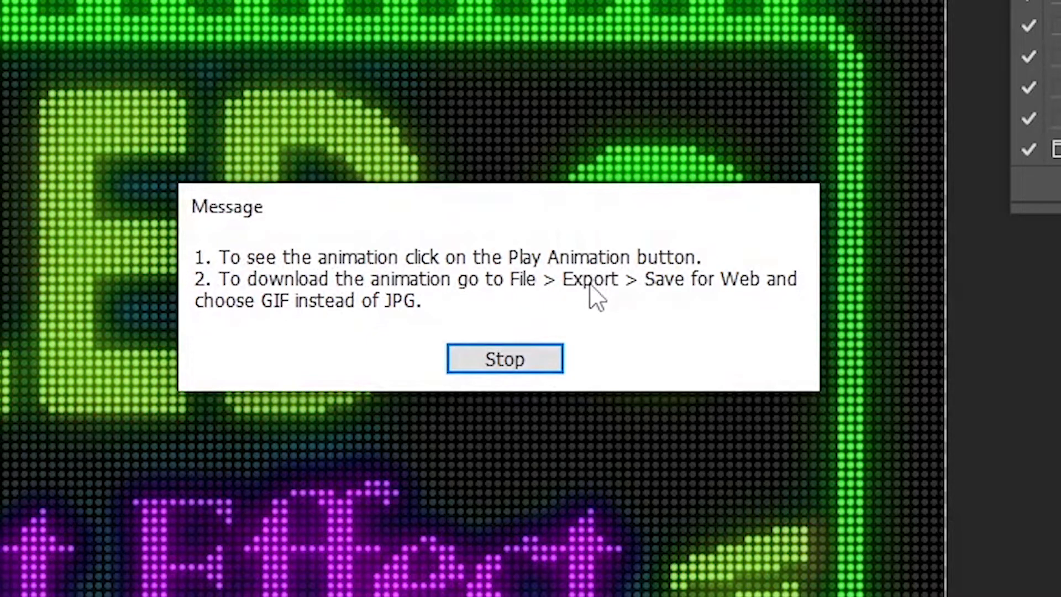
mouse_move(376, 298)
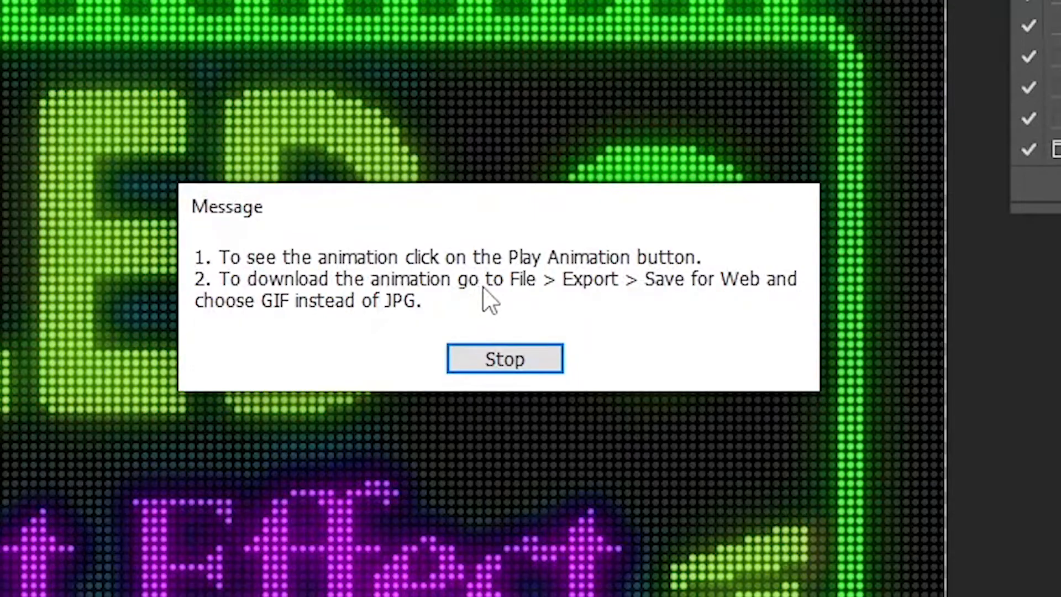
mouse_move(640, 319)
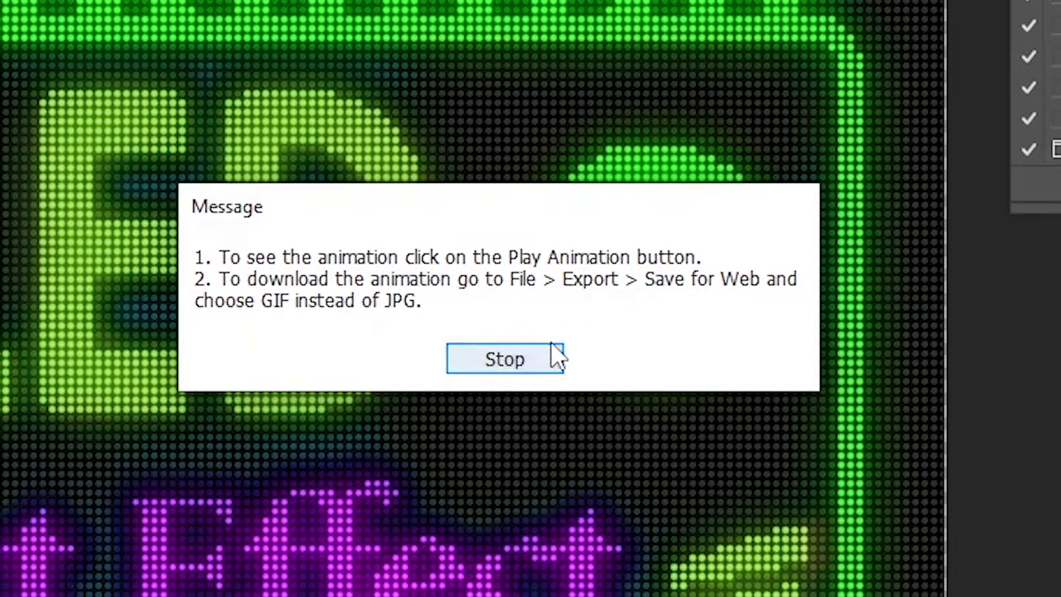
click(504, 359)
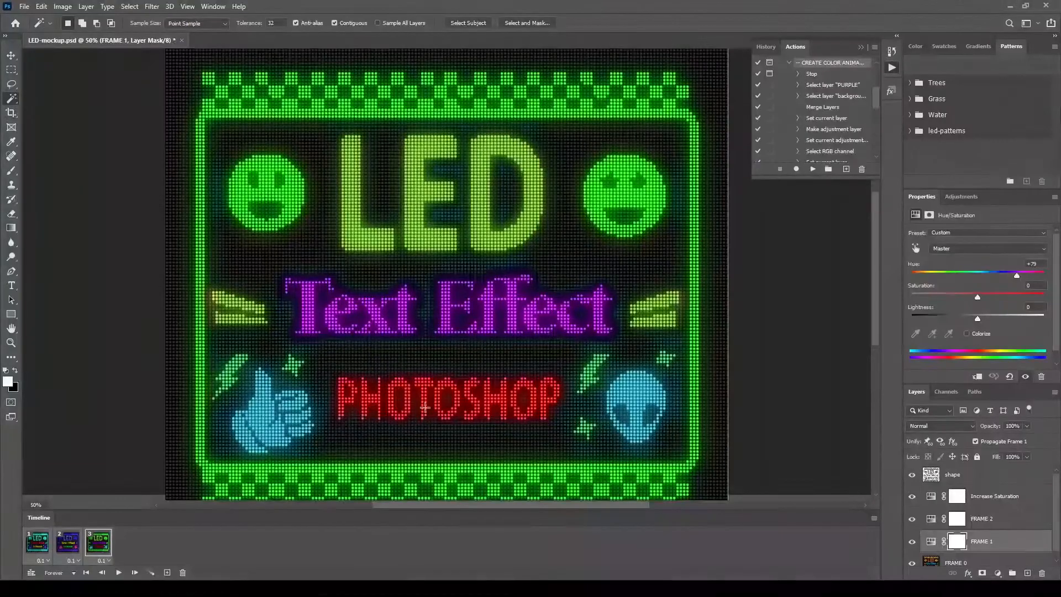
- Play the green-blue-teal colour-cycling animation, stop it, and begin exporting
click(117, 573)
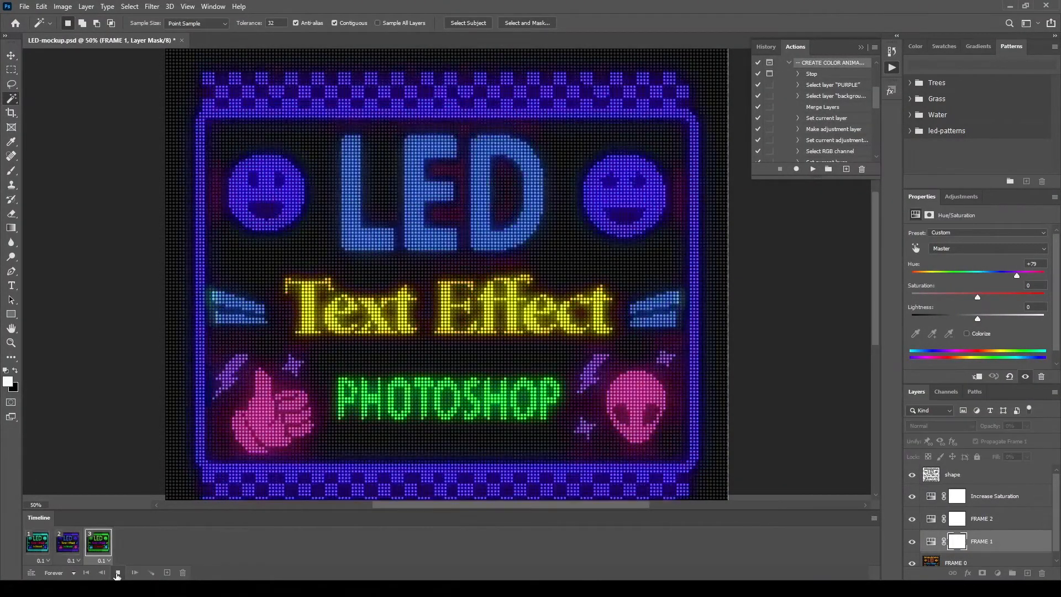
click(116, 575)
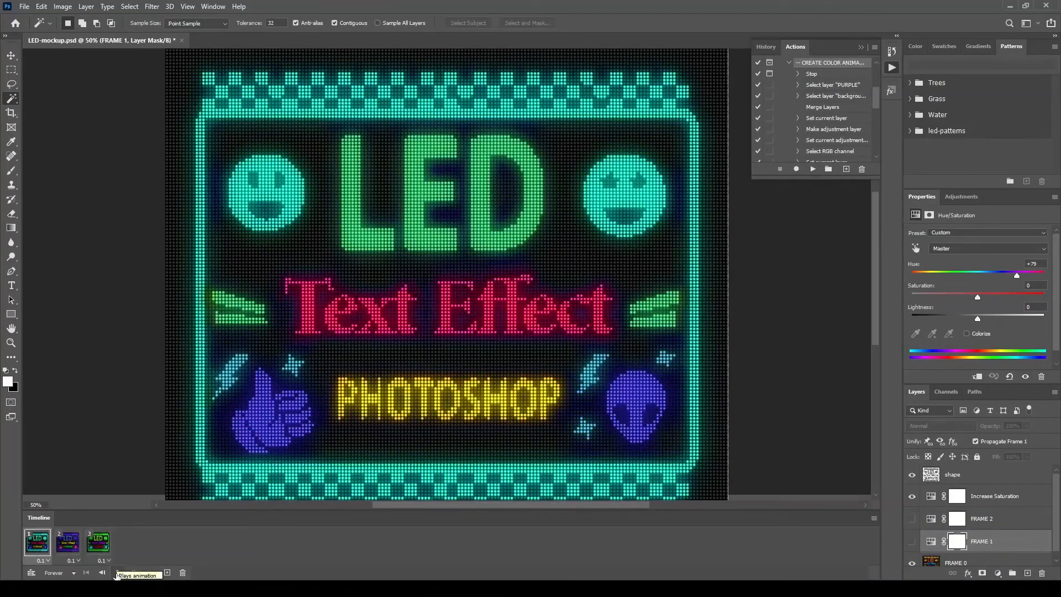
click(24, 6)
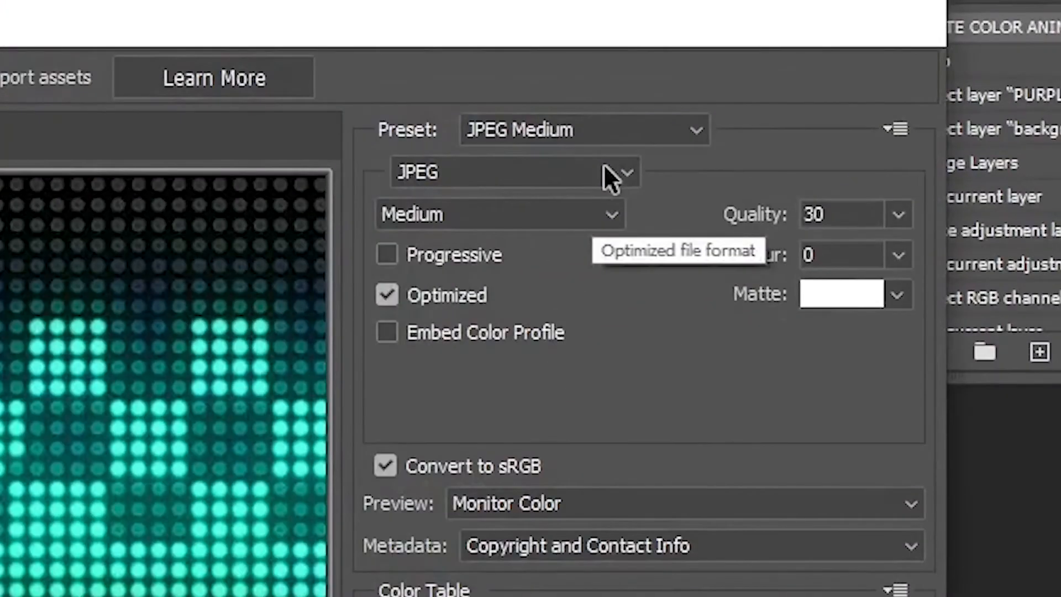
- Switch the web export format from JPEG to GIF and show the GIF presets
click(513, 172)
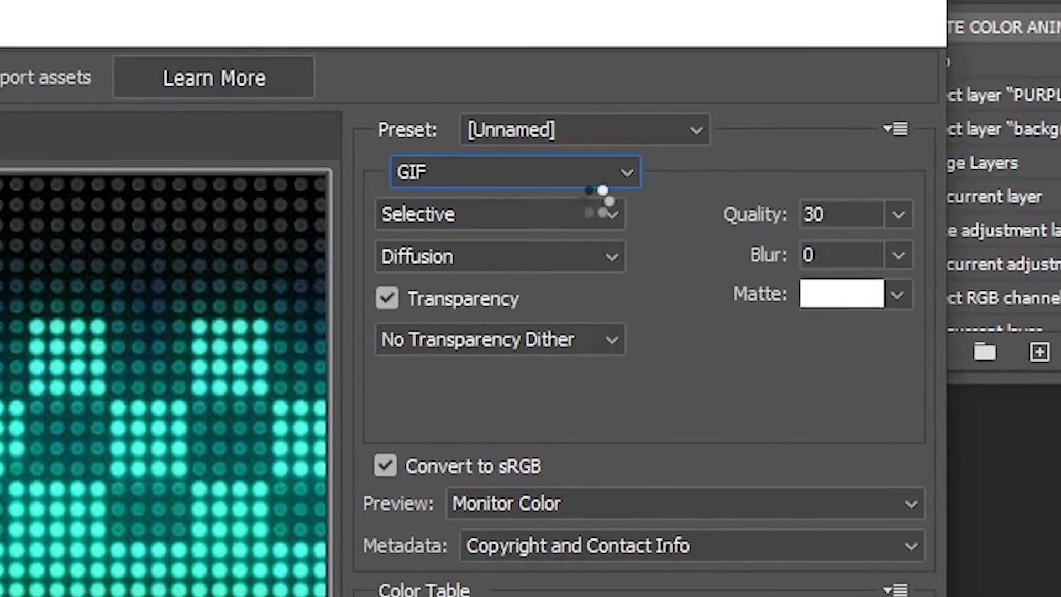
click(583, 129)
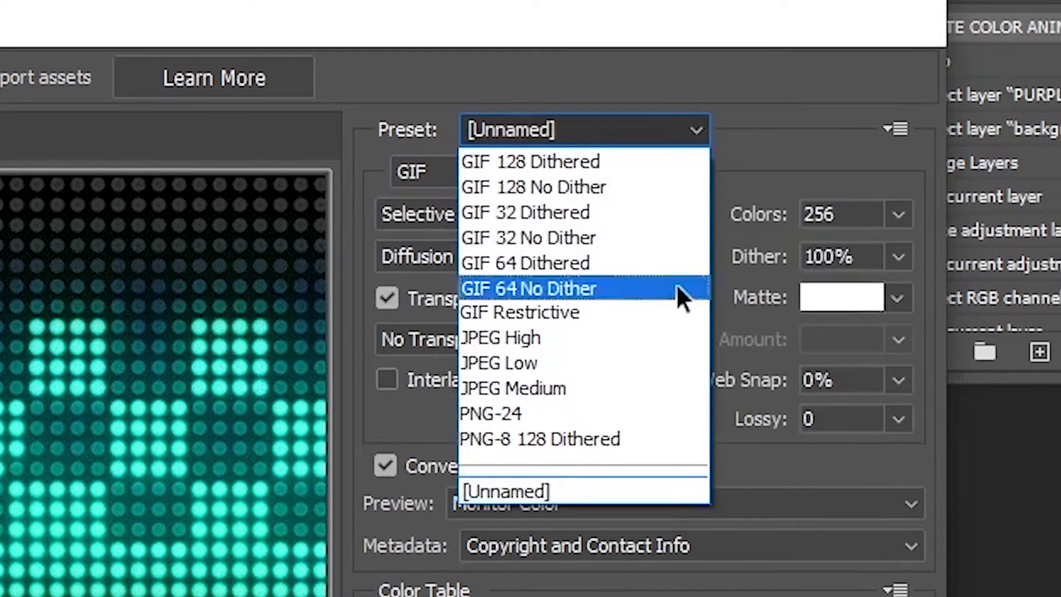
mouse_move(667, 491)
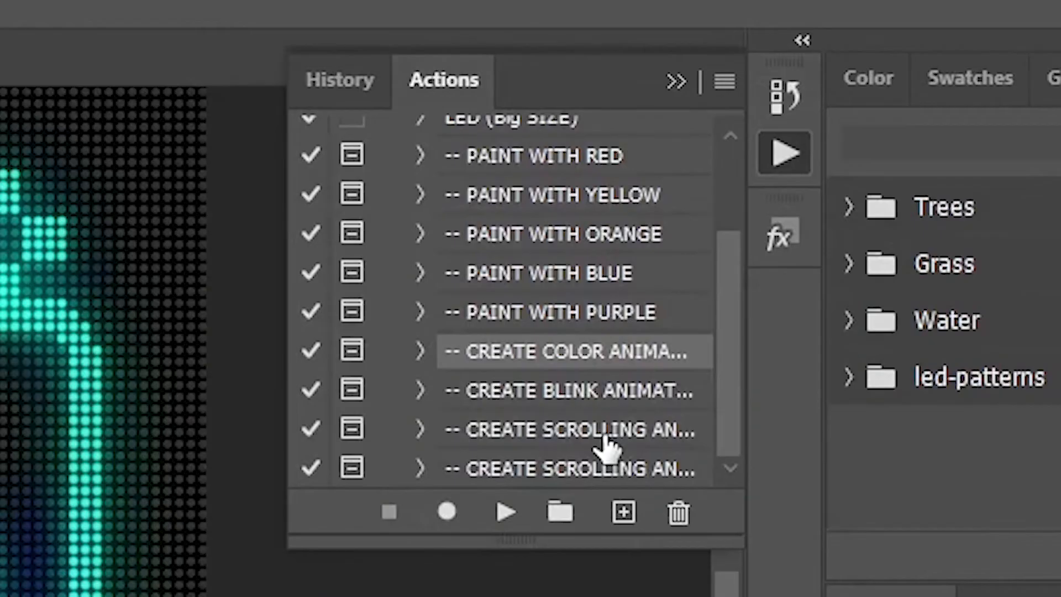
- Run the CREATE SCROLLING ANIMATION action and dismiss its timeline message
click(572, 430)
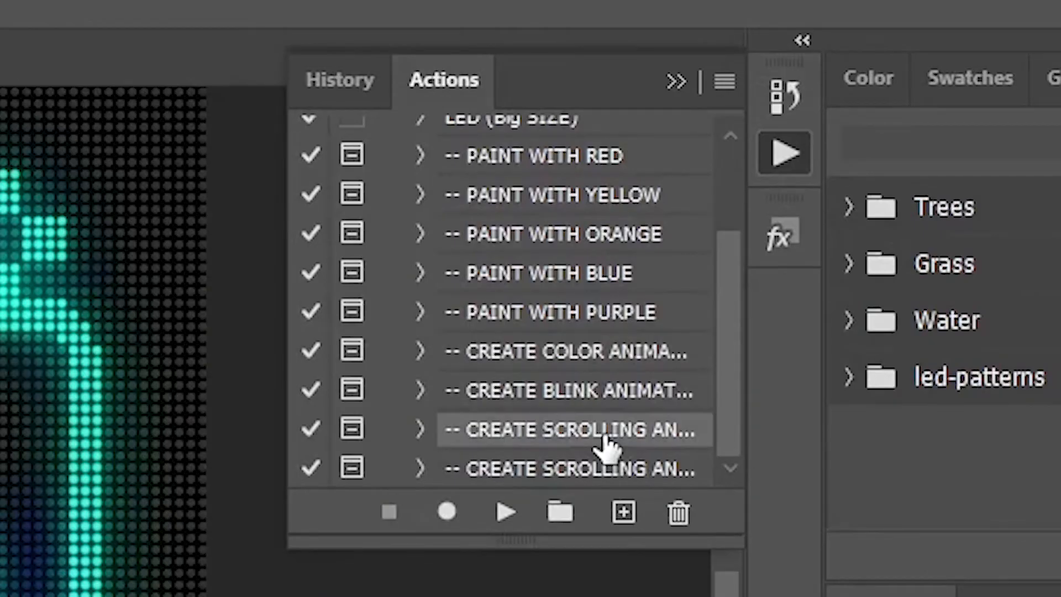
click(503, 512)
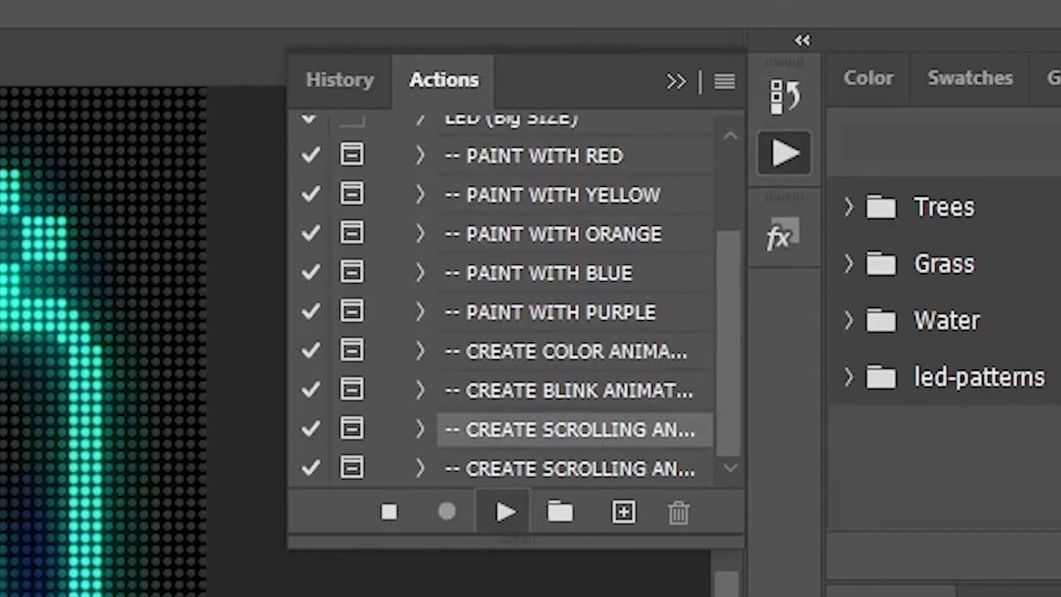
click(501, 512)
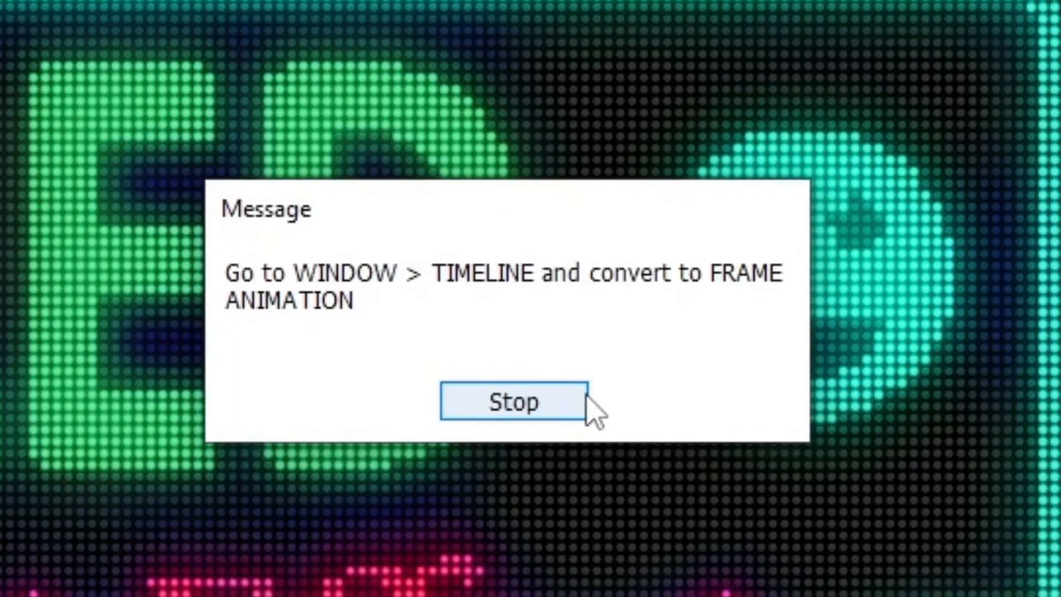
click(514, 401)
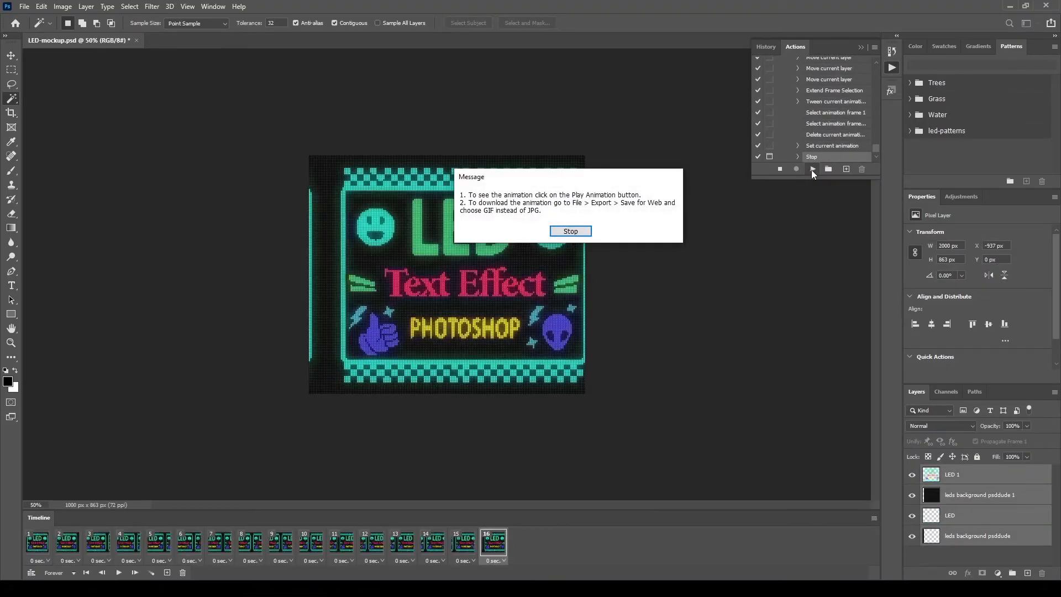
- Close the finished-action message and preview the 16-frame scrolling animation
click(570, 231)
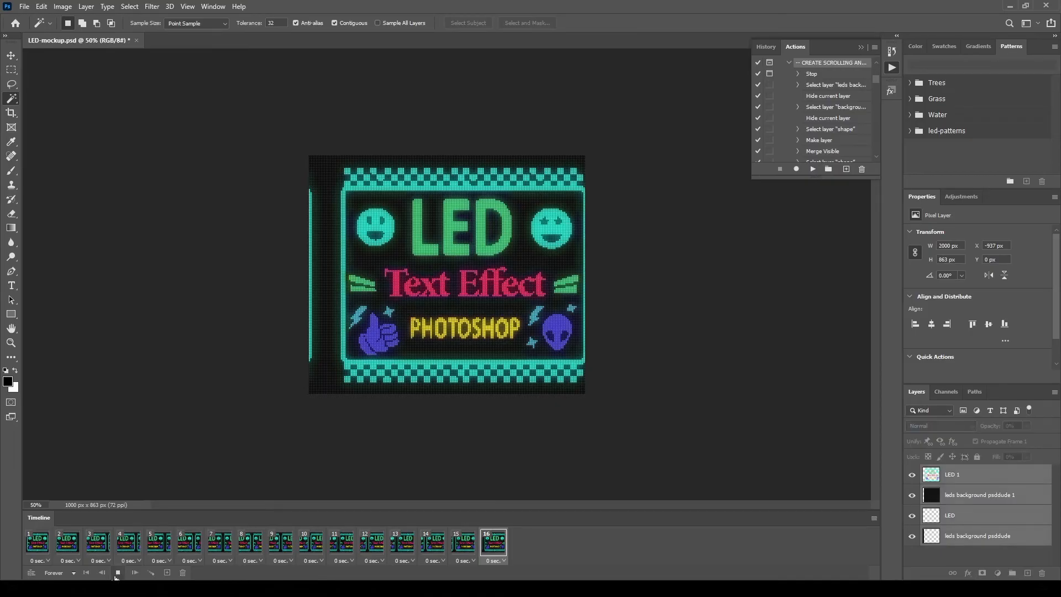
click(117, 573)
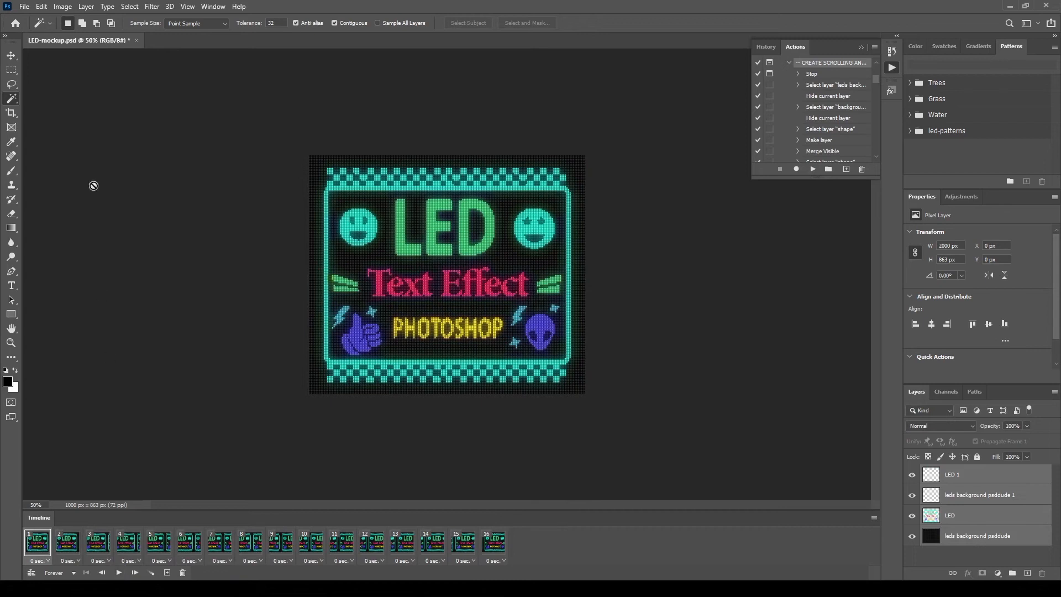
click(24, 6)
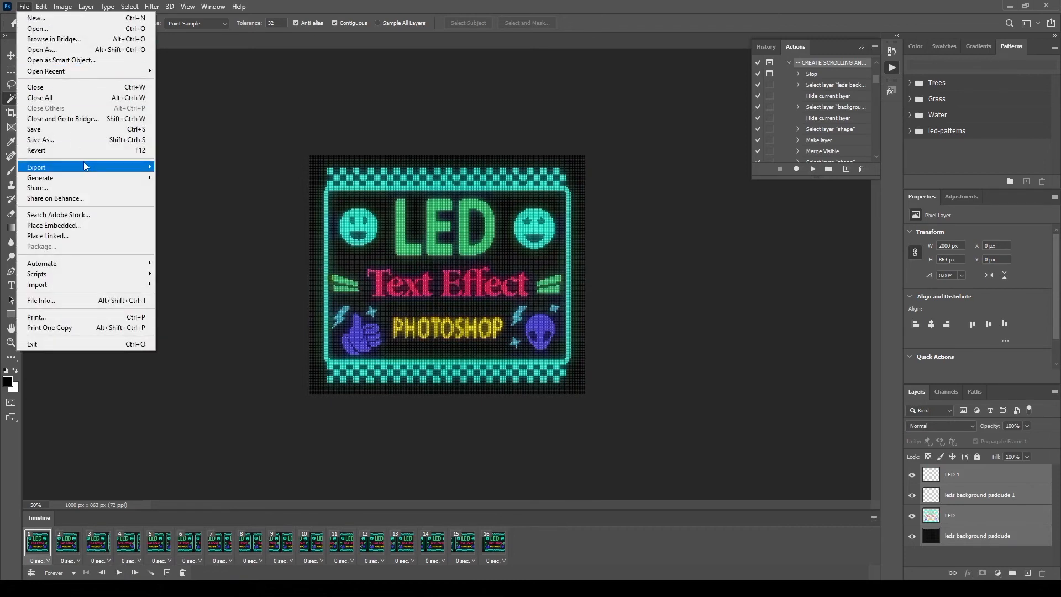